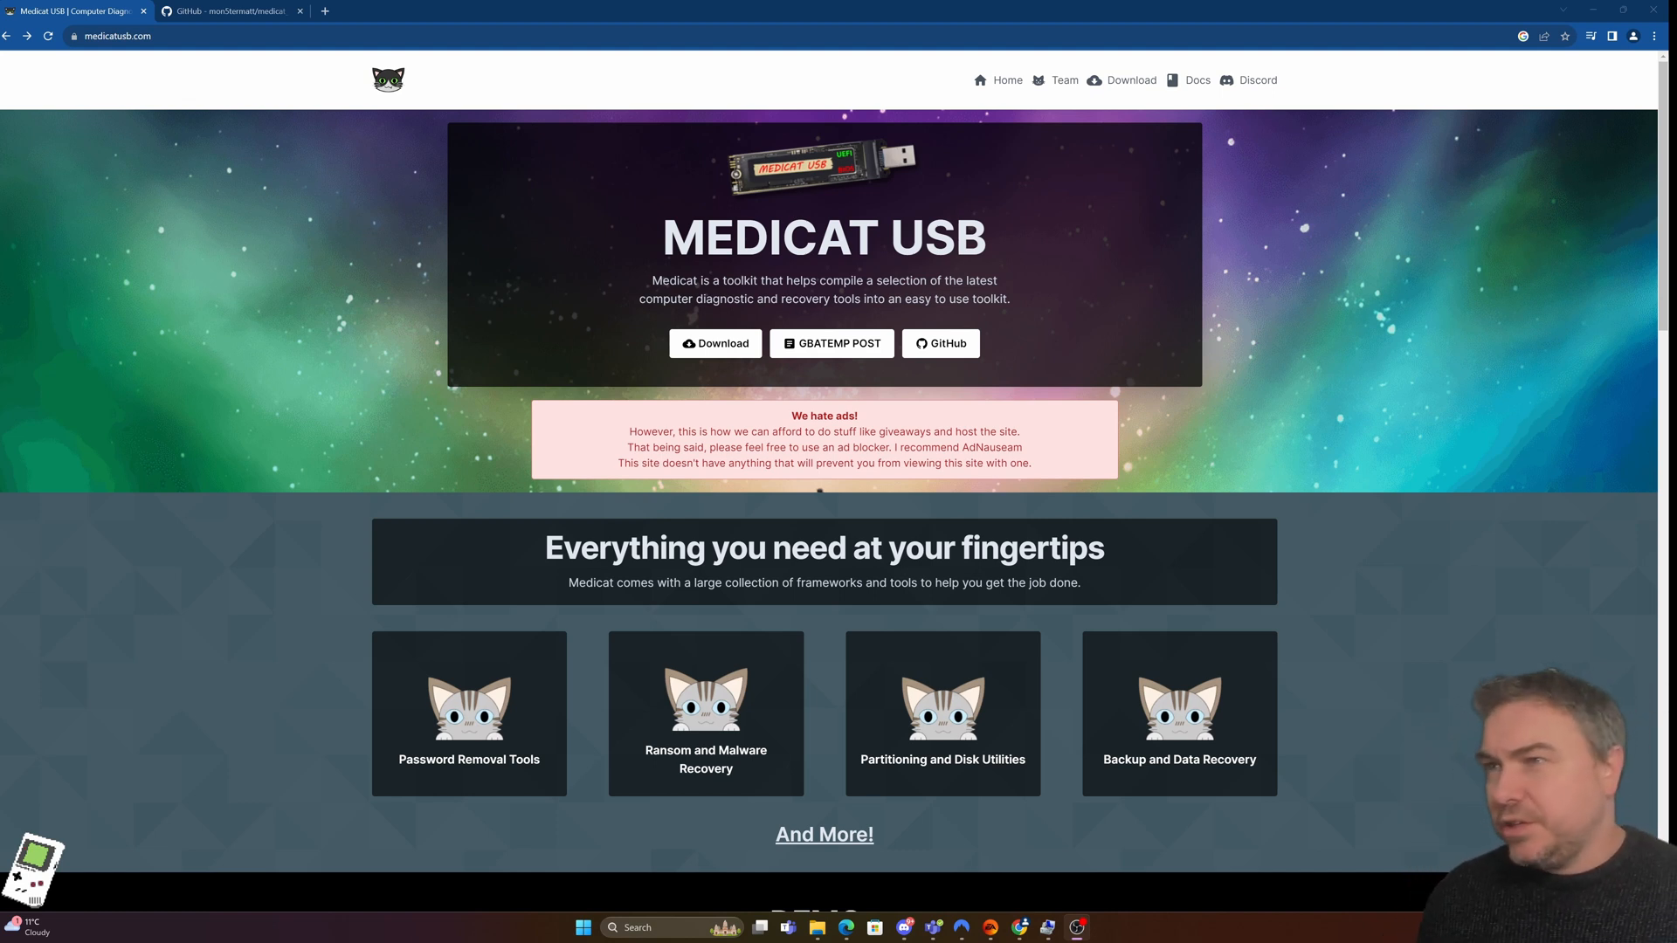
mouse_move(896, 494)
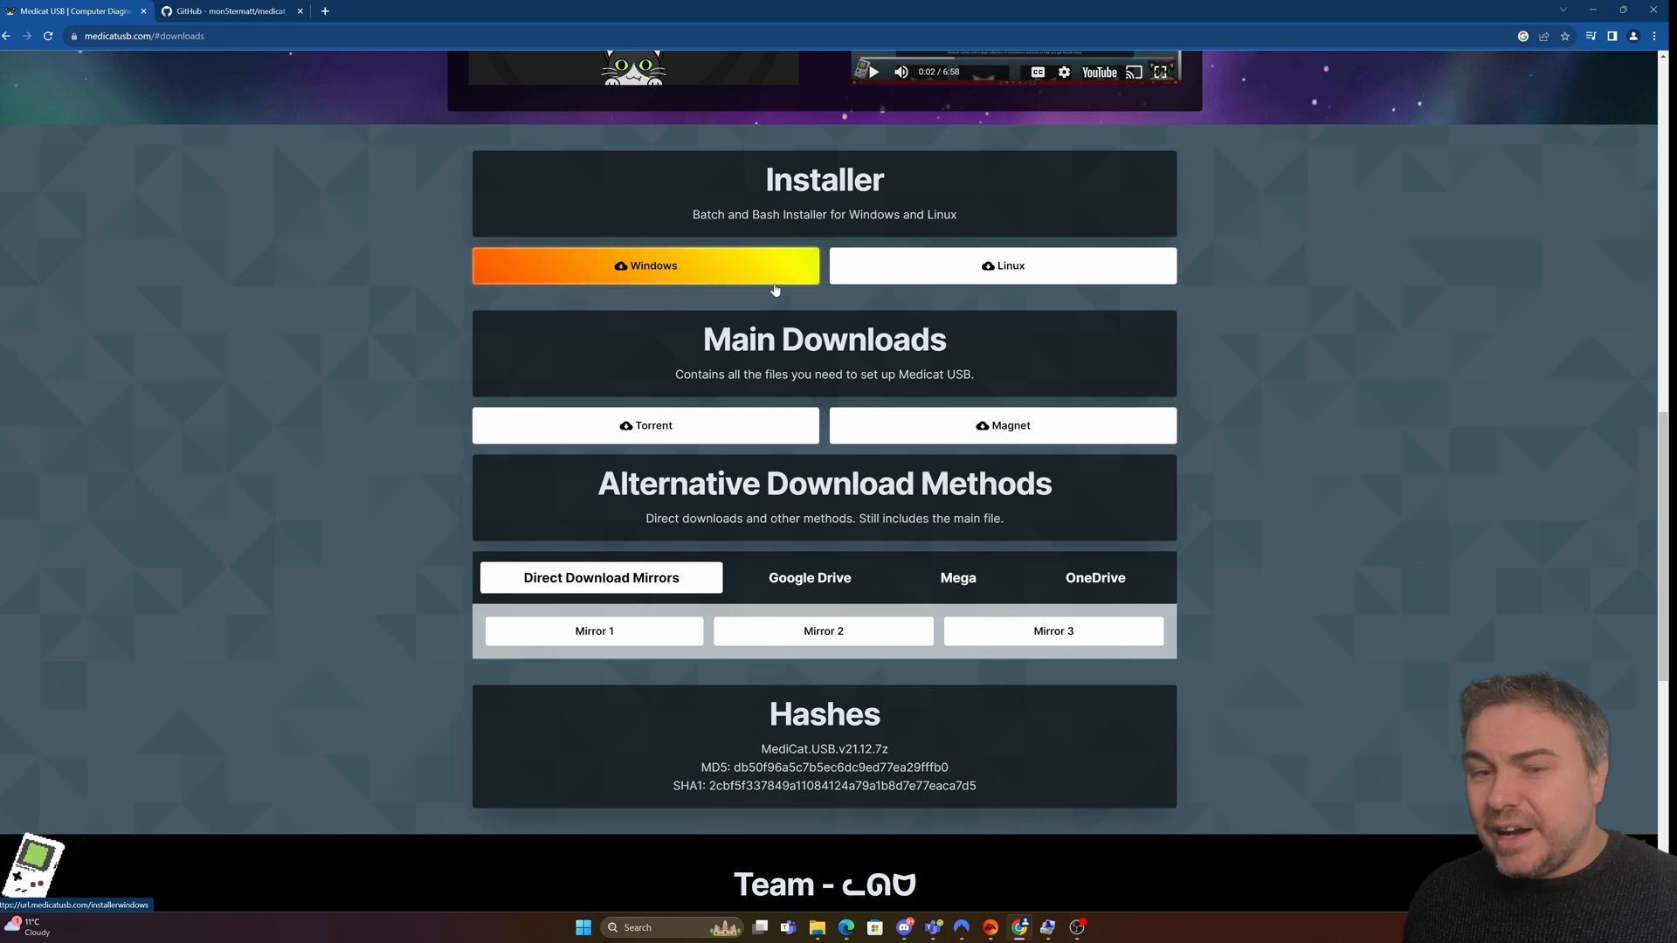
mouse_move(929, 254)
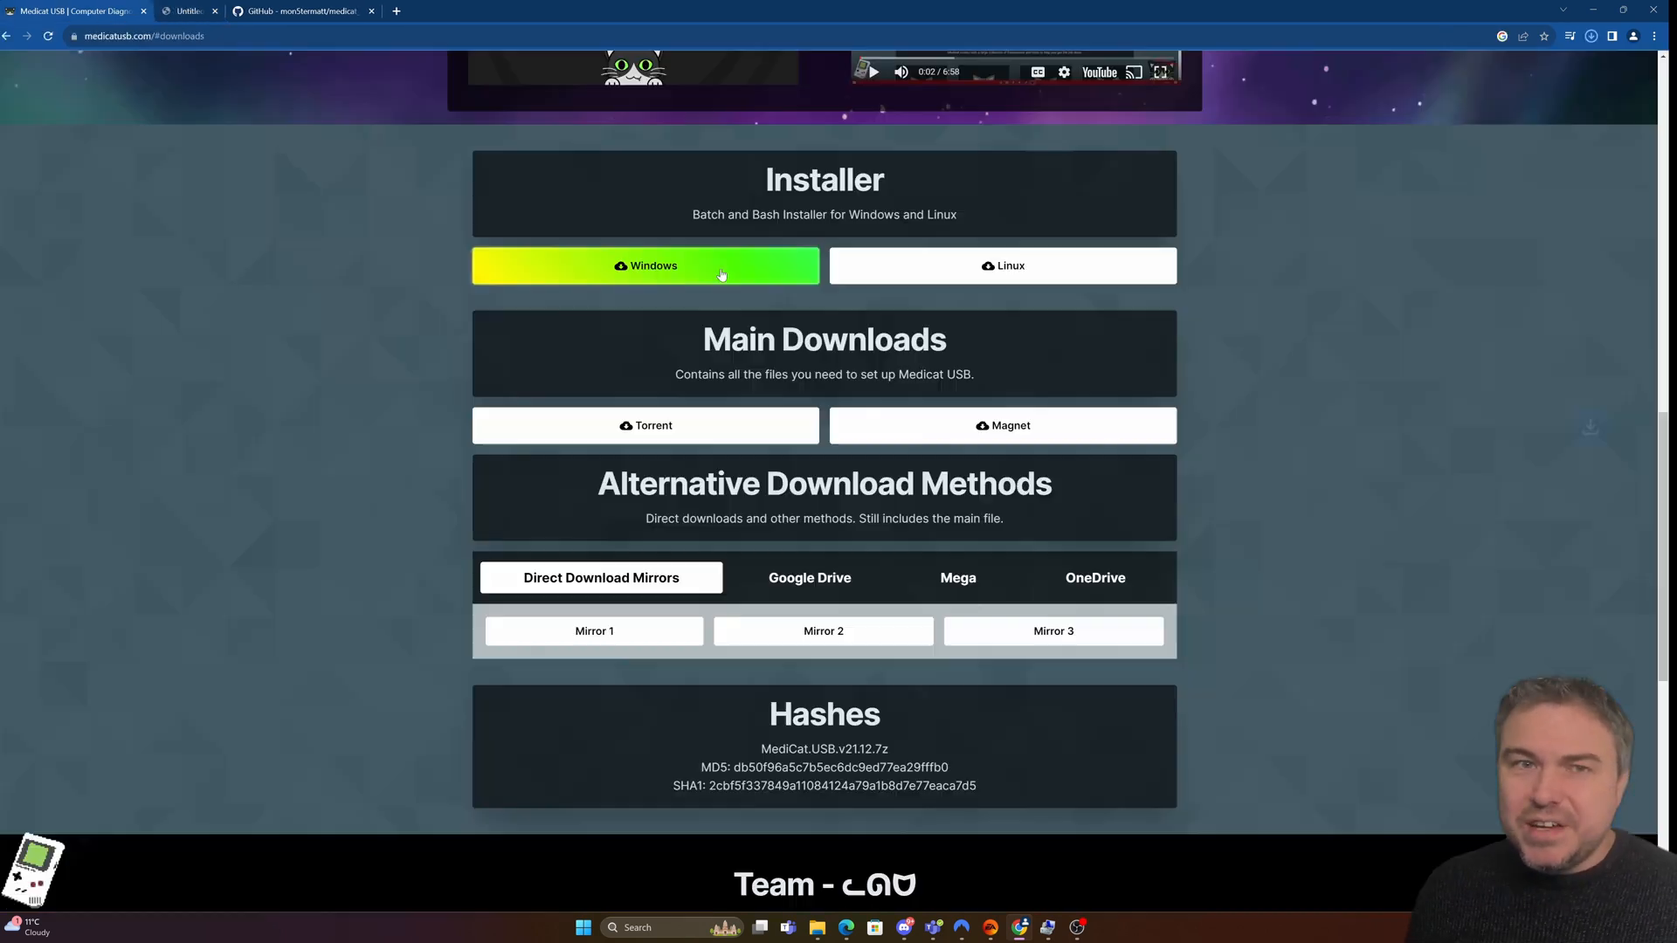
Step: Launch Medicat_Installer.bat and expand SmartScreen's More info to reveal the run-anyway option
click(645, 265)
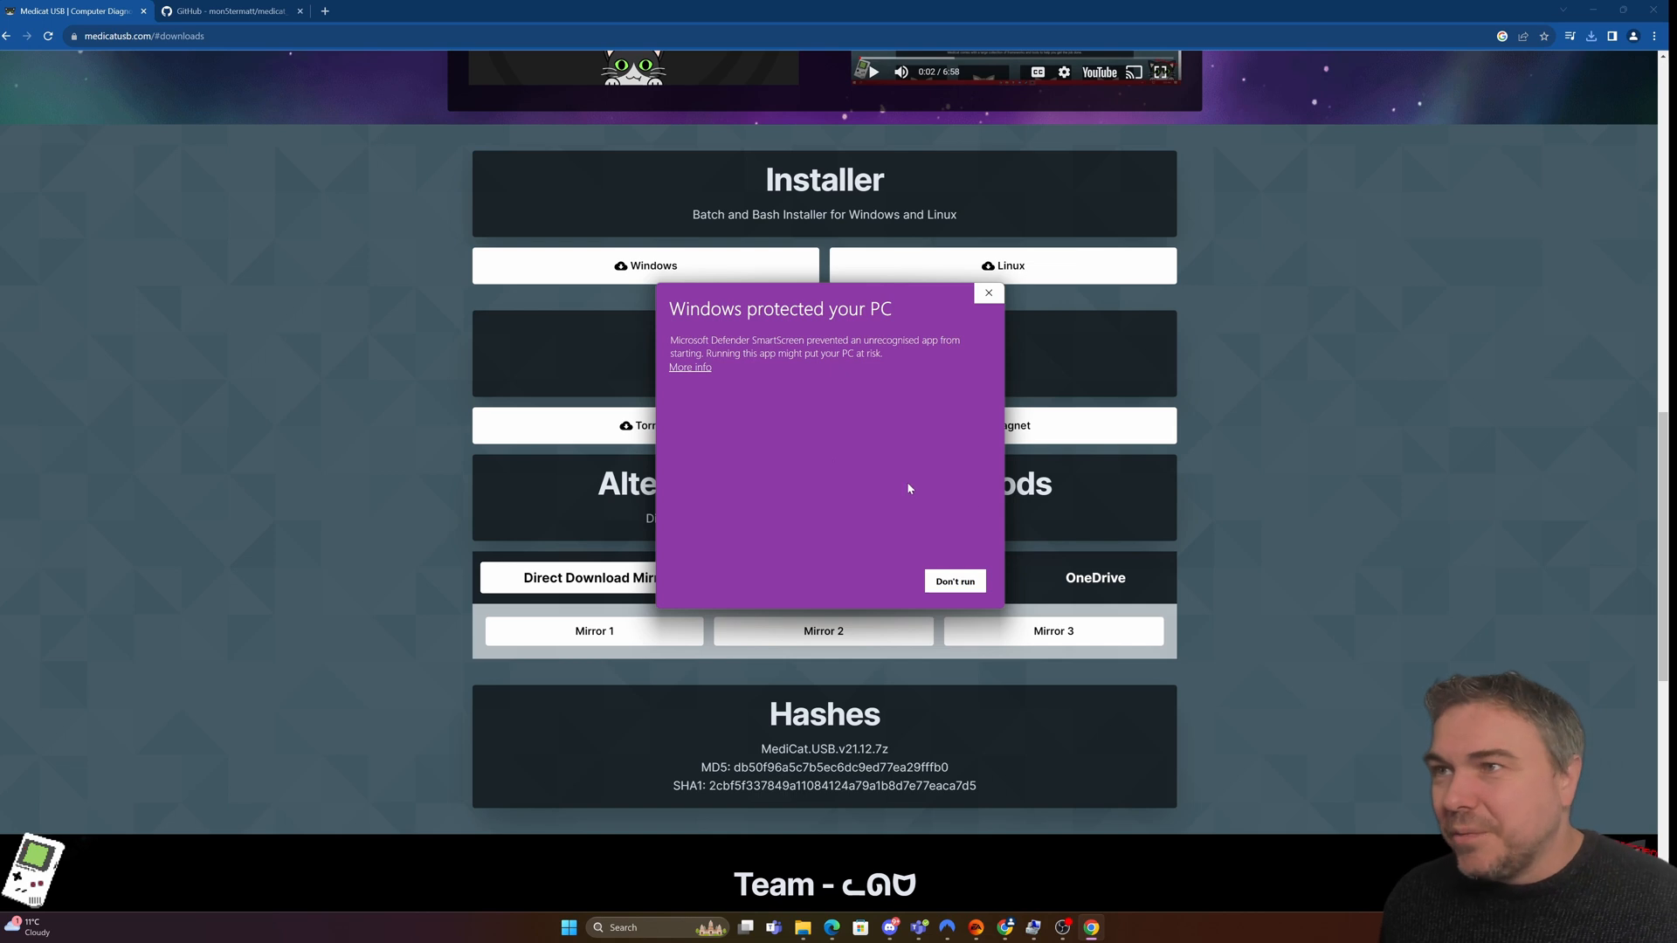
click(690, 367)
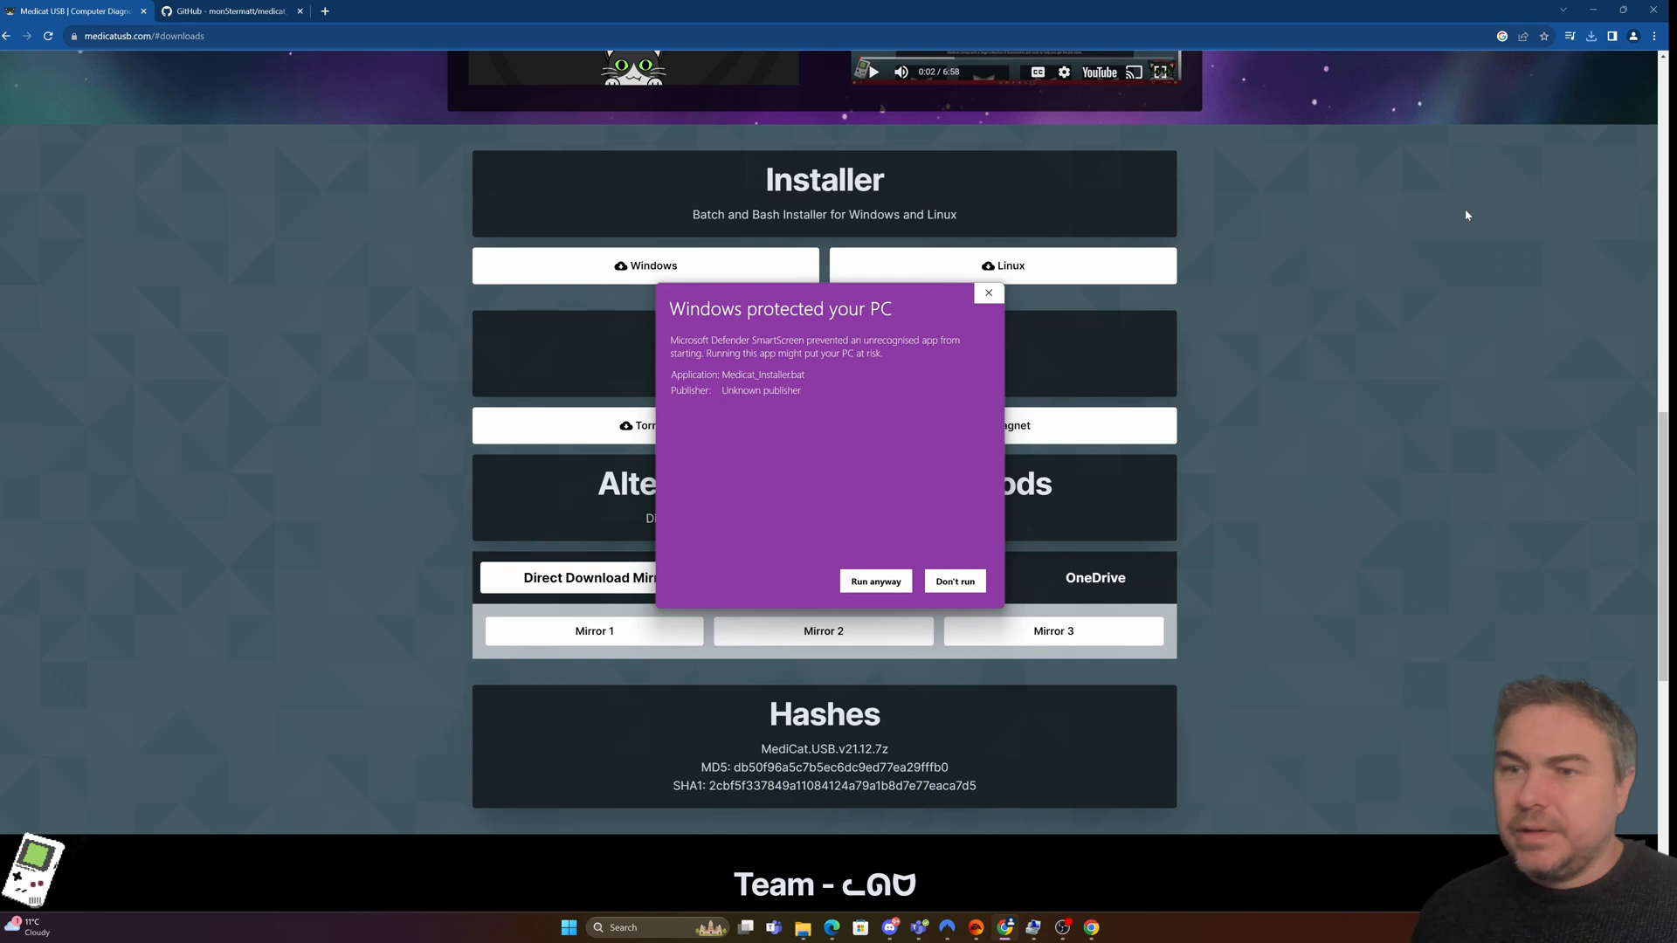
mouse_move(1428, 206)
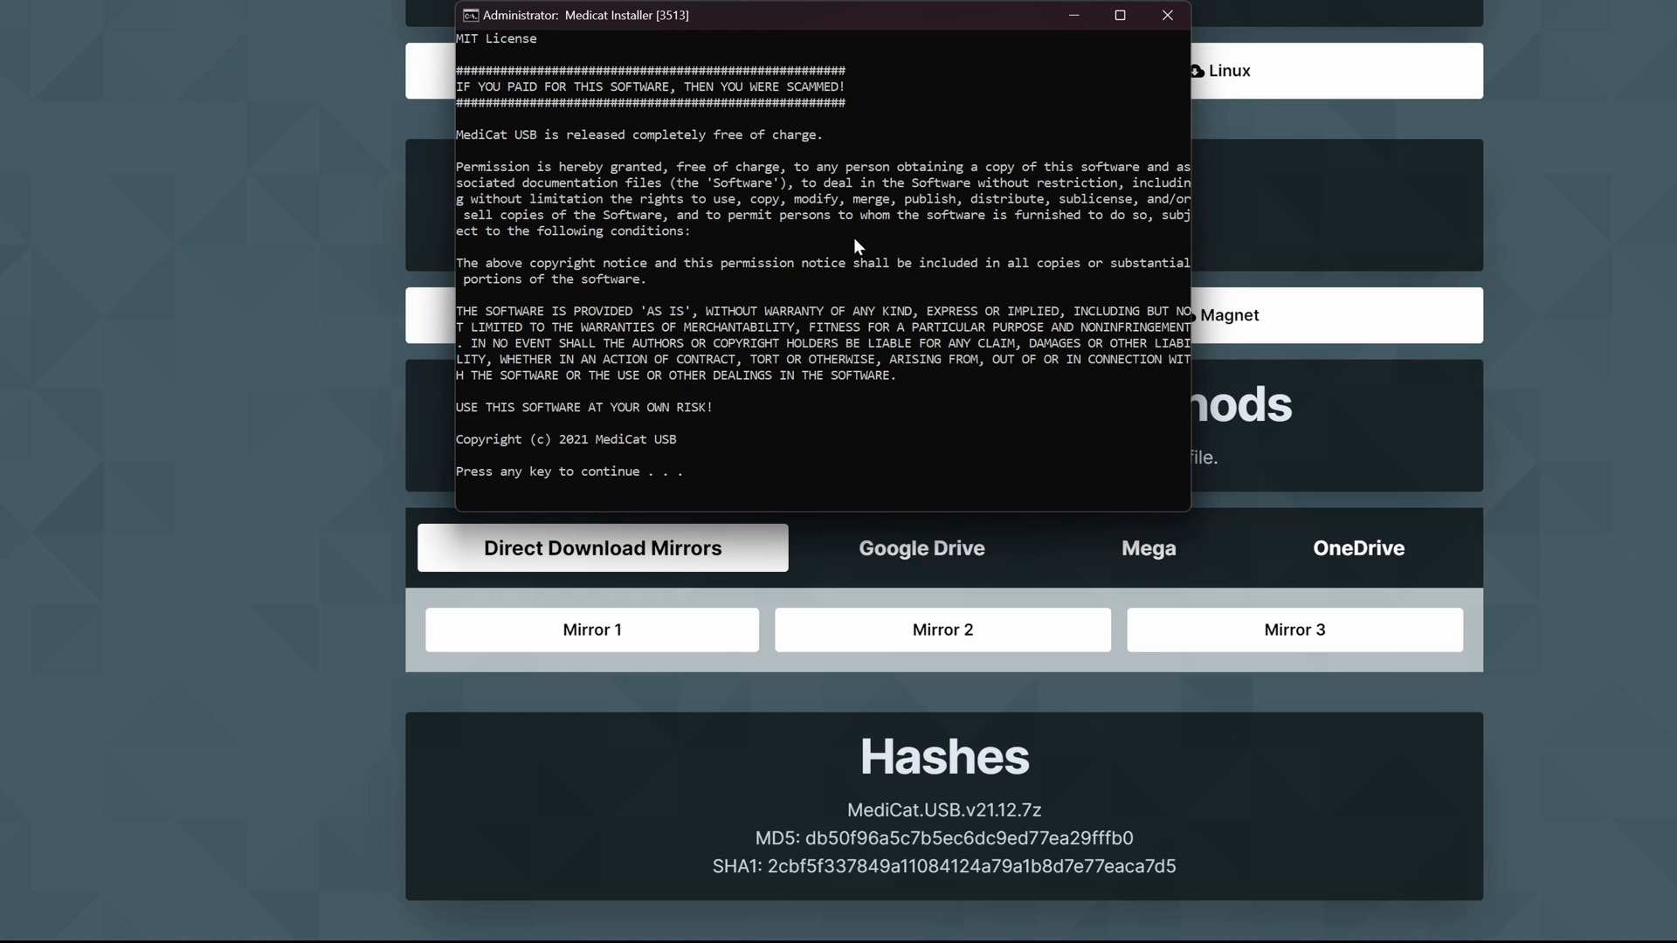
Step: Accept the licence, then toggle drive formatting off and back on to Yes
key(enter)
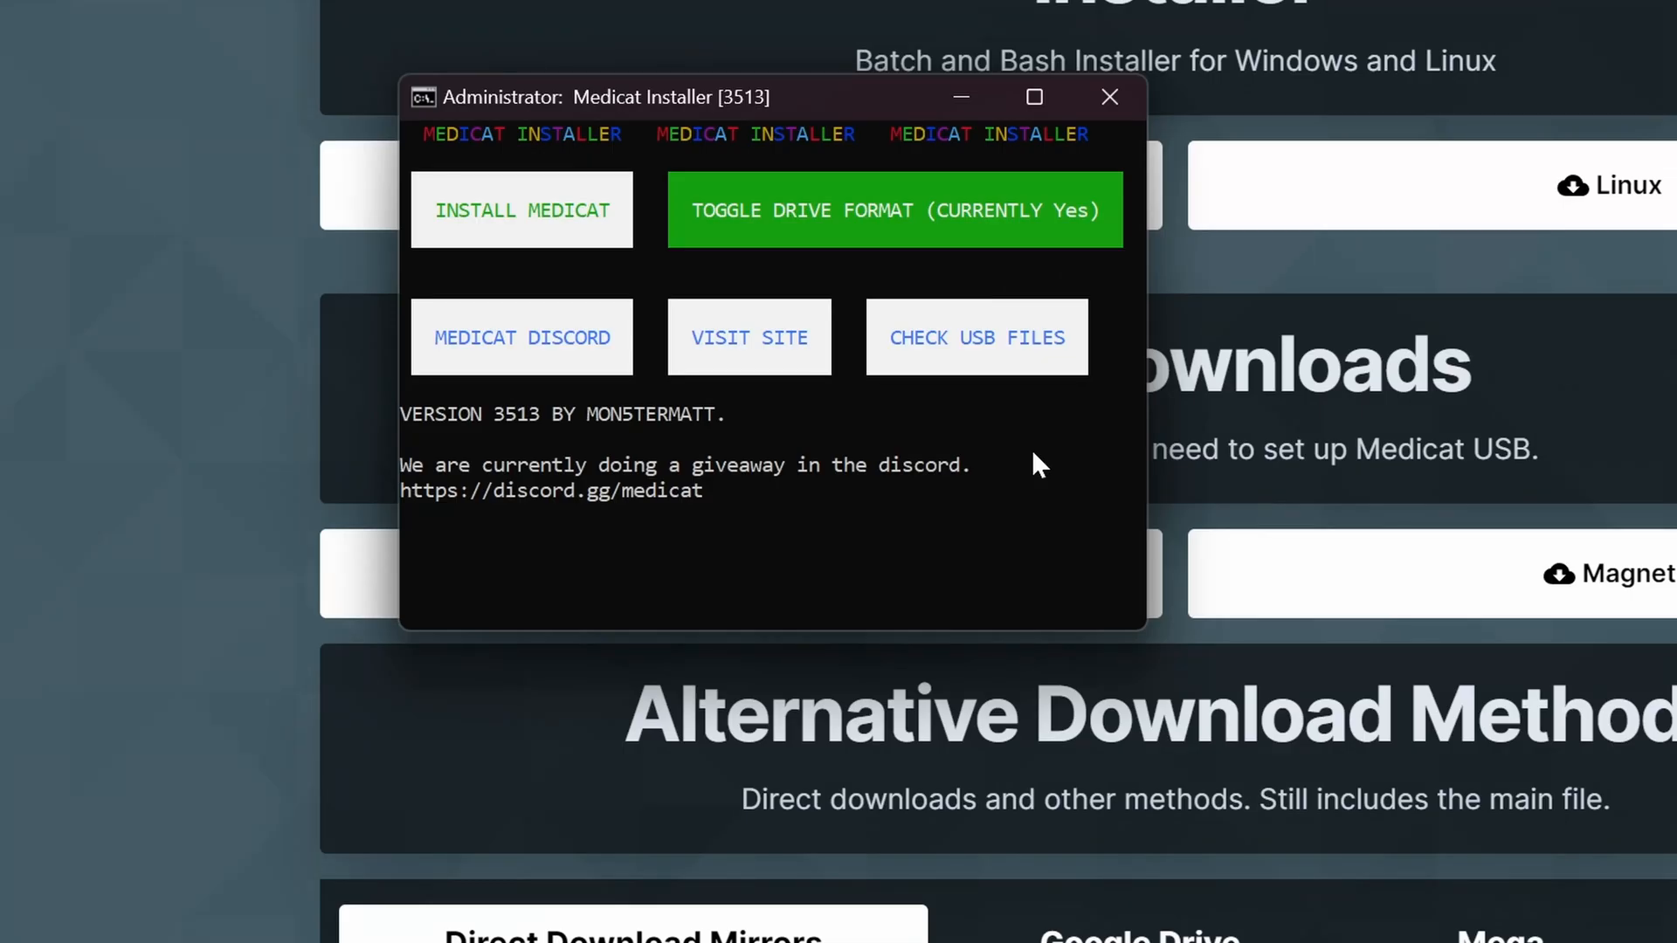
click(895, 210)
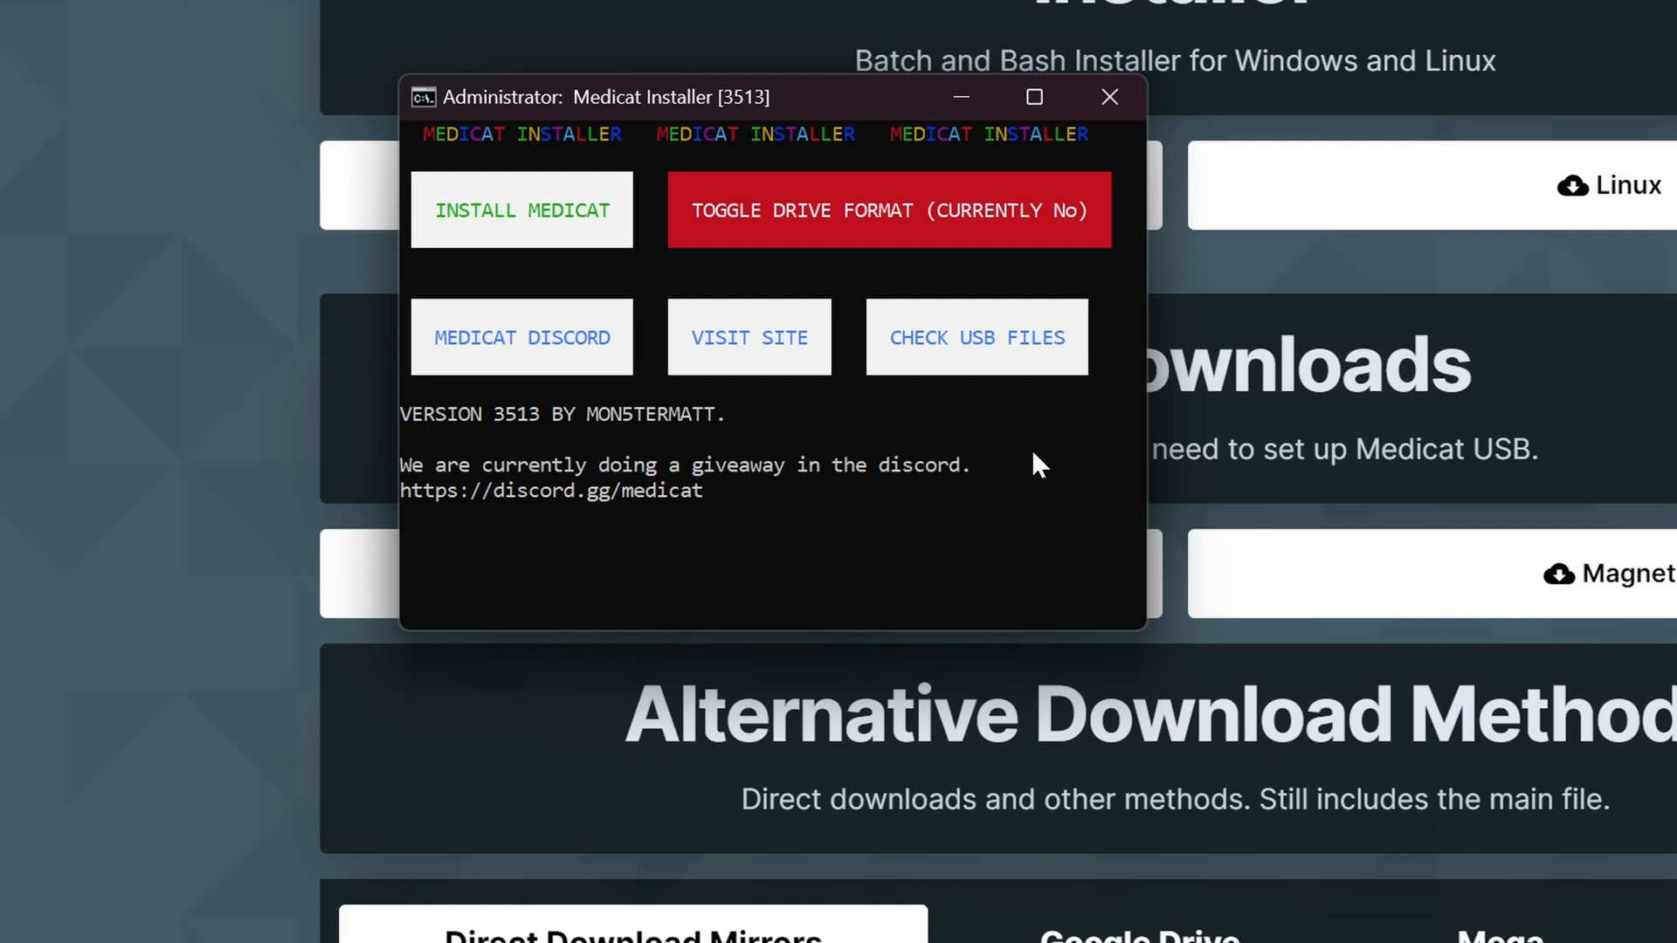
click(887, 209)
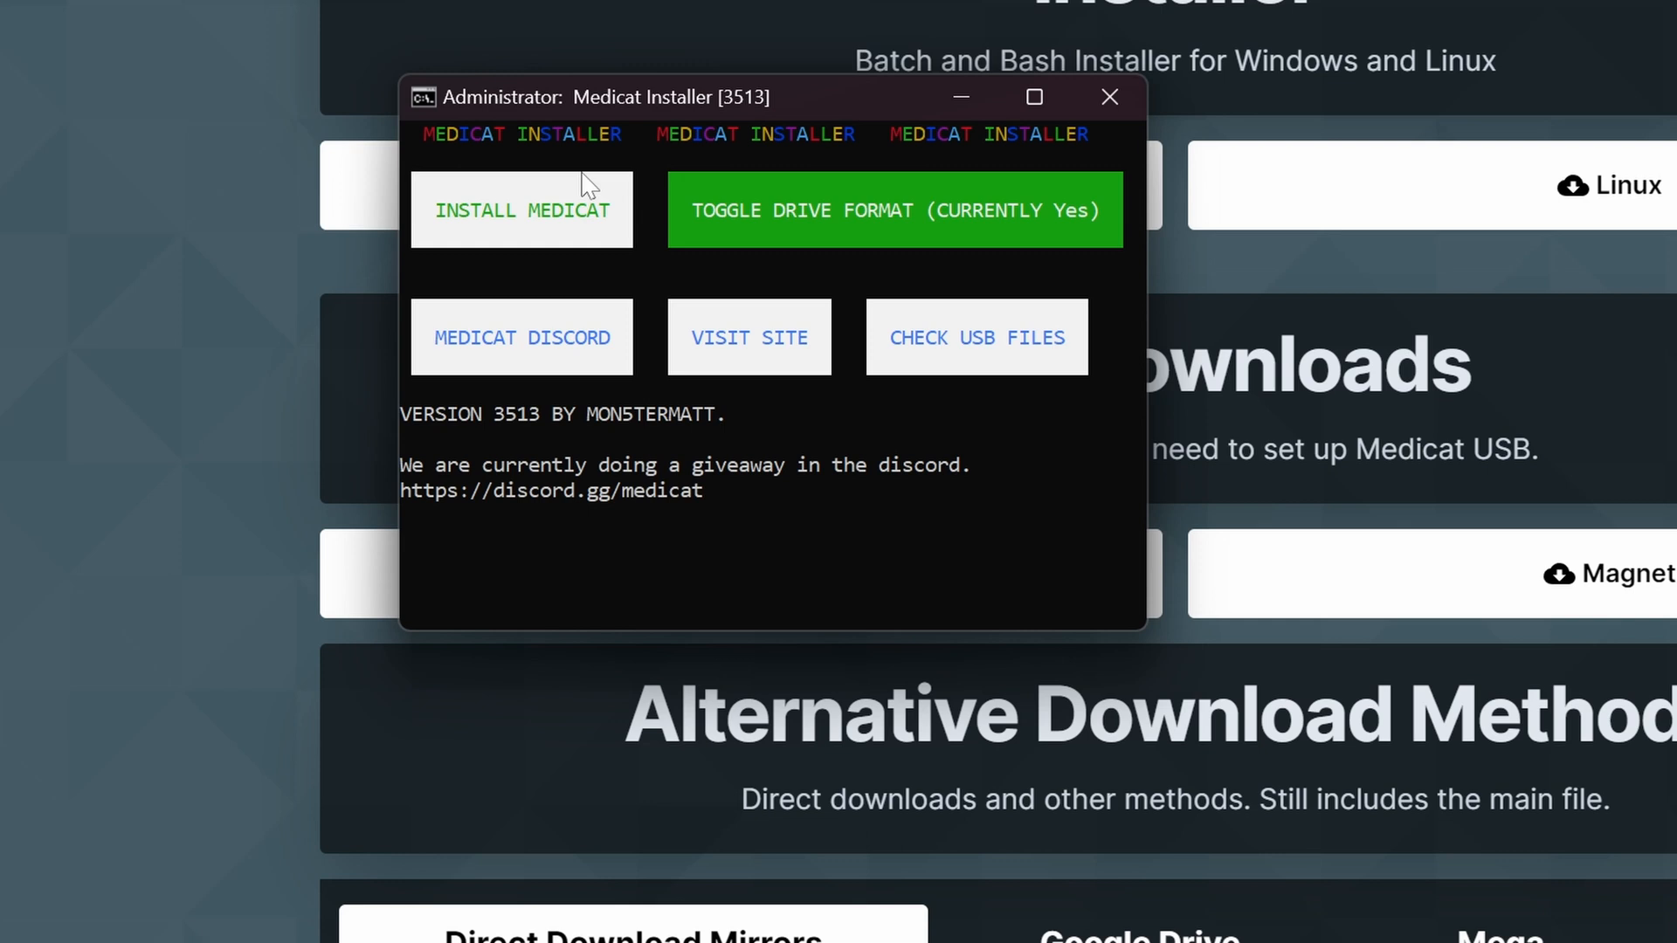
click(521, 210)
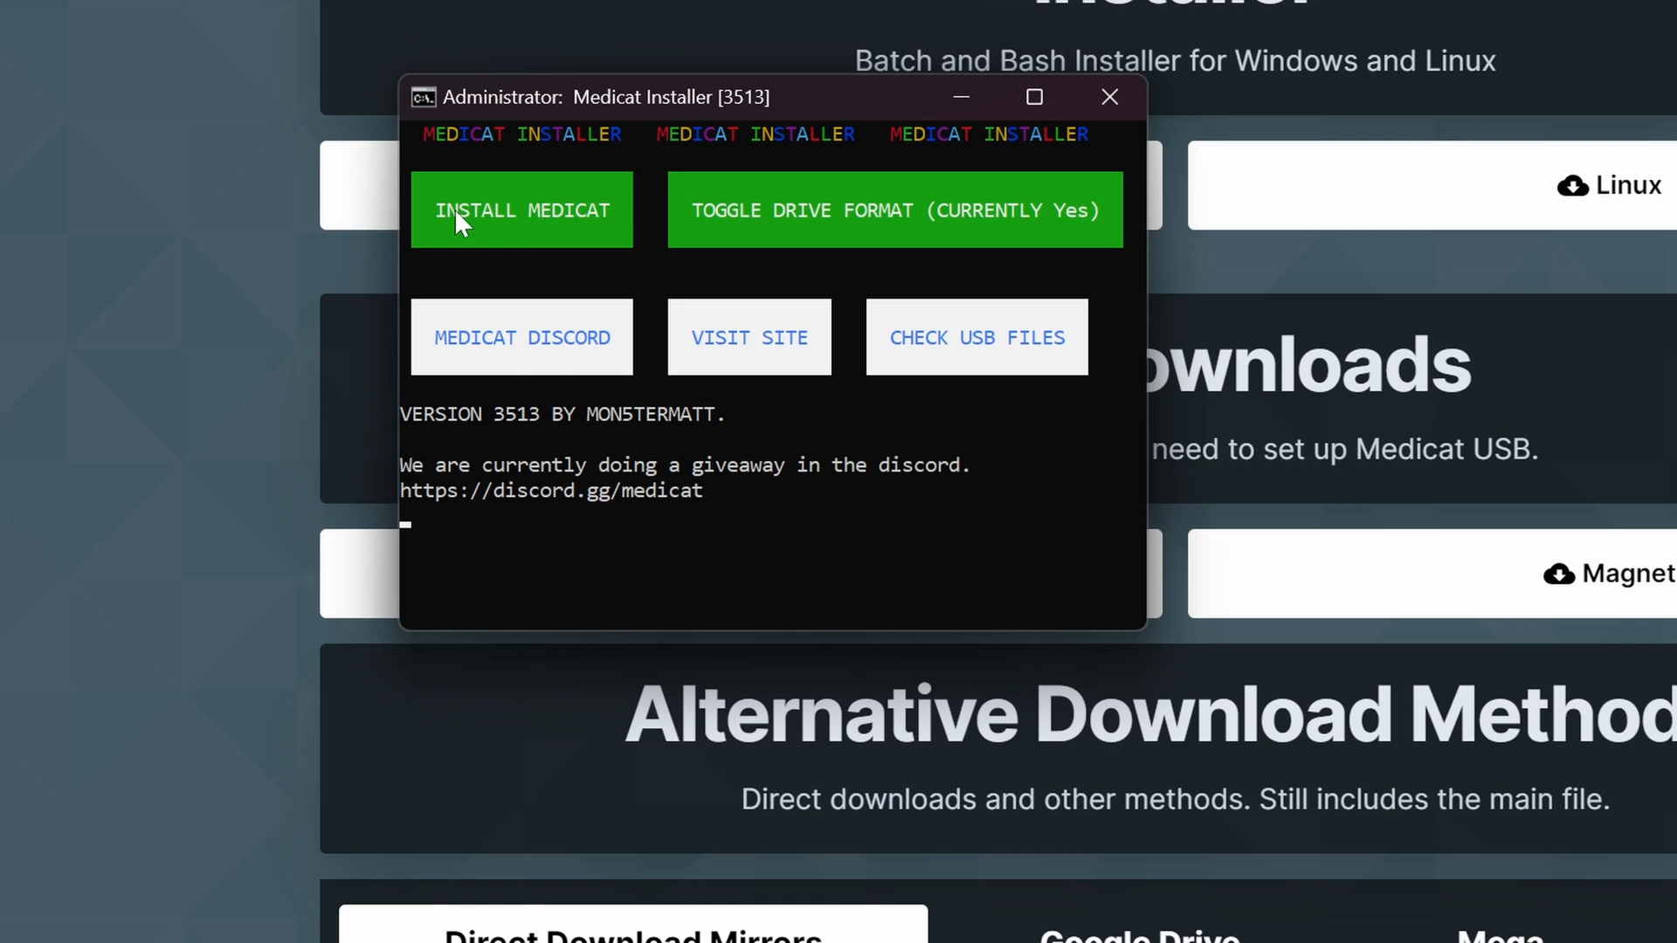
Step: Start INSTALL MEDICAT and pick New Volume (G:) as the install drive
click(520, 210)
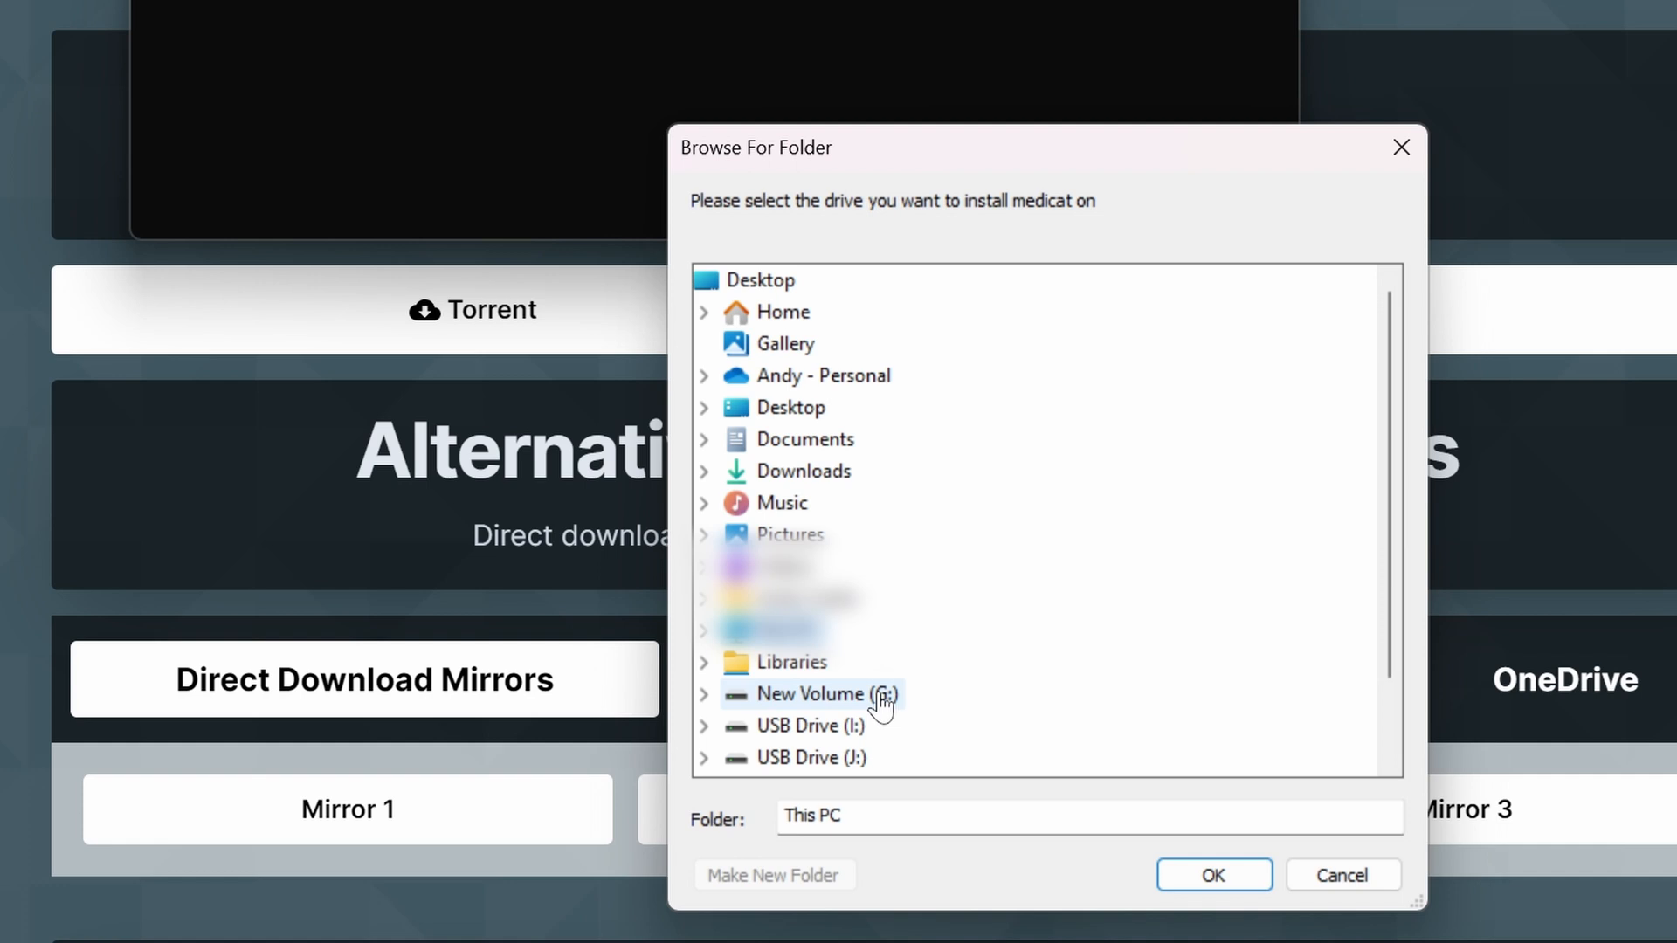
mouse_move(880, 700)
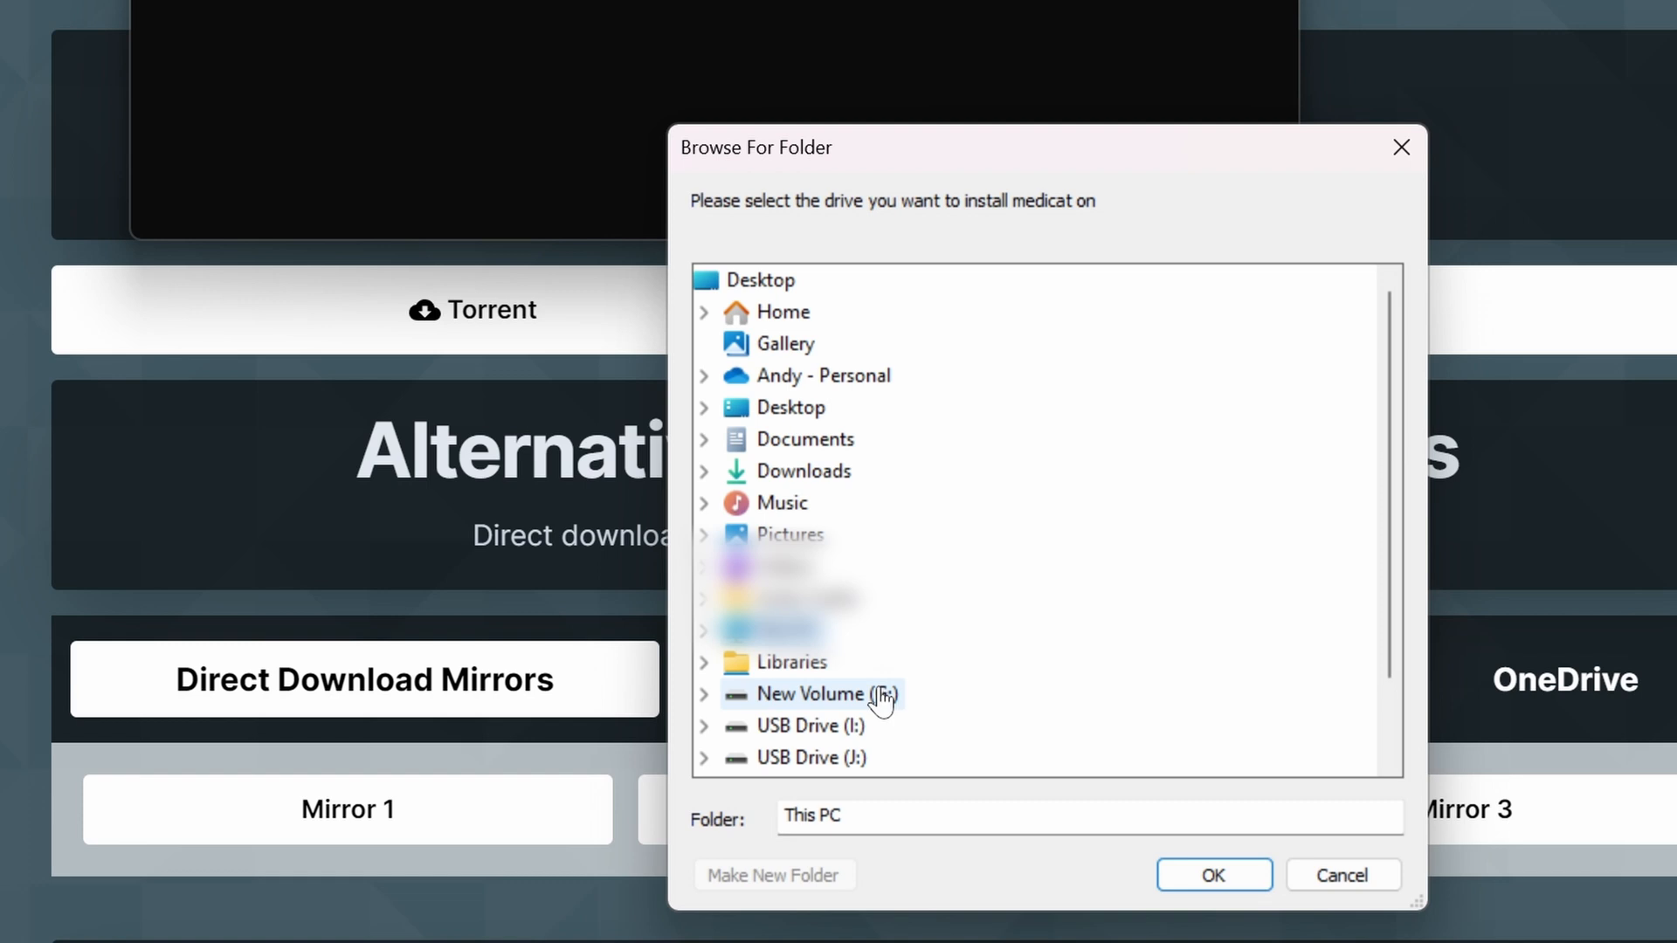
click(810, 693)
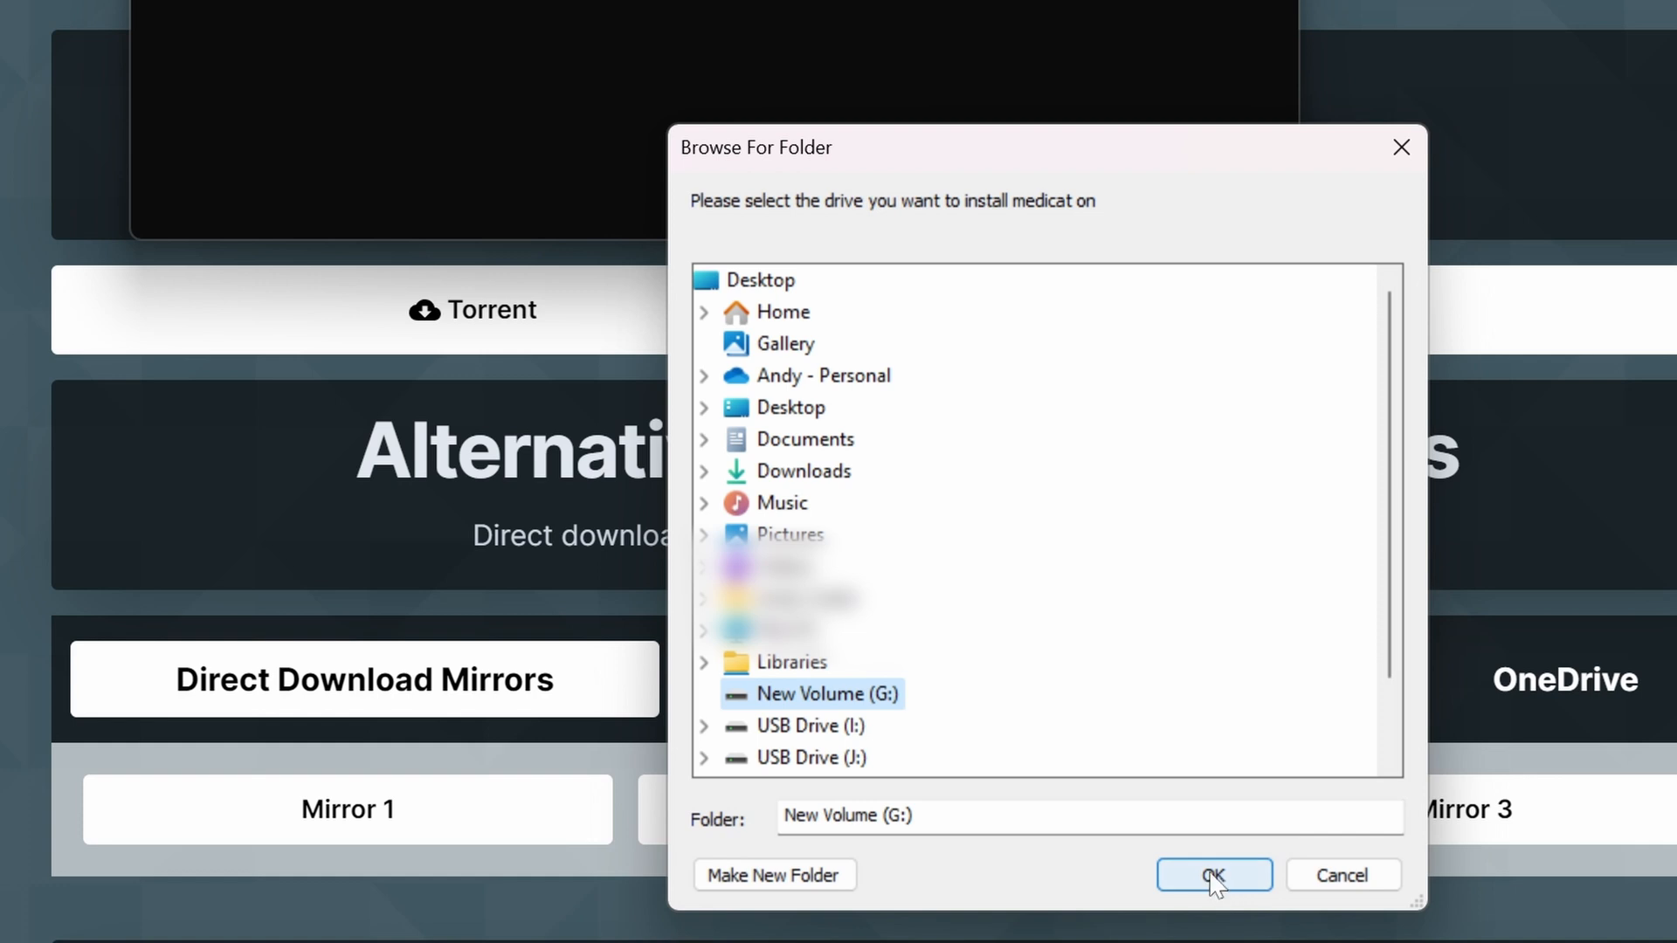
click(1214, 875)
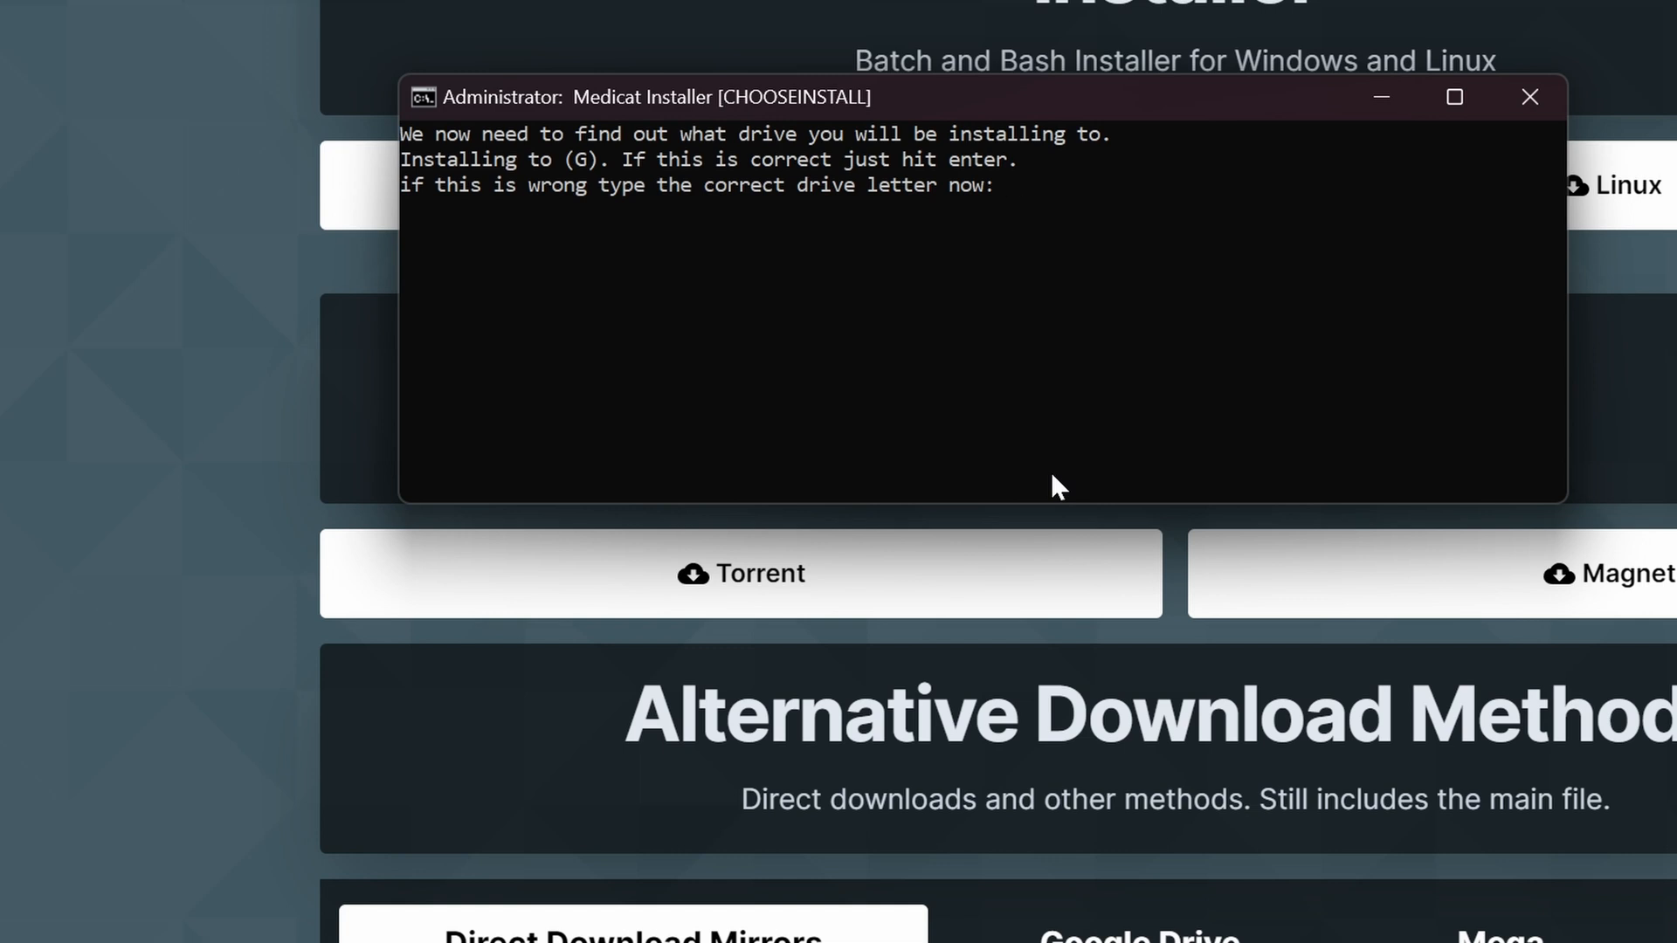
Step: Accept drive G, then answer YES to GPT partitioning and Secure Boot
key(enter)
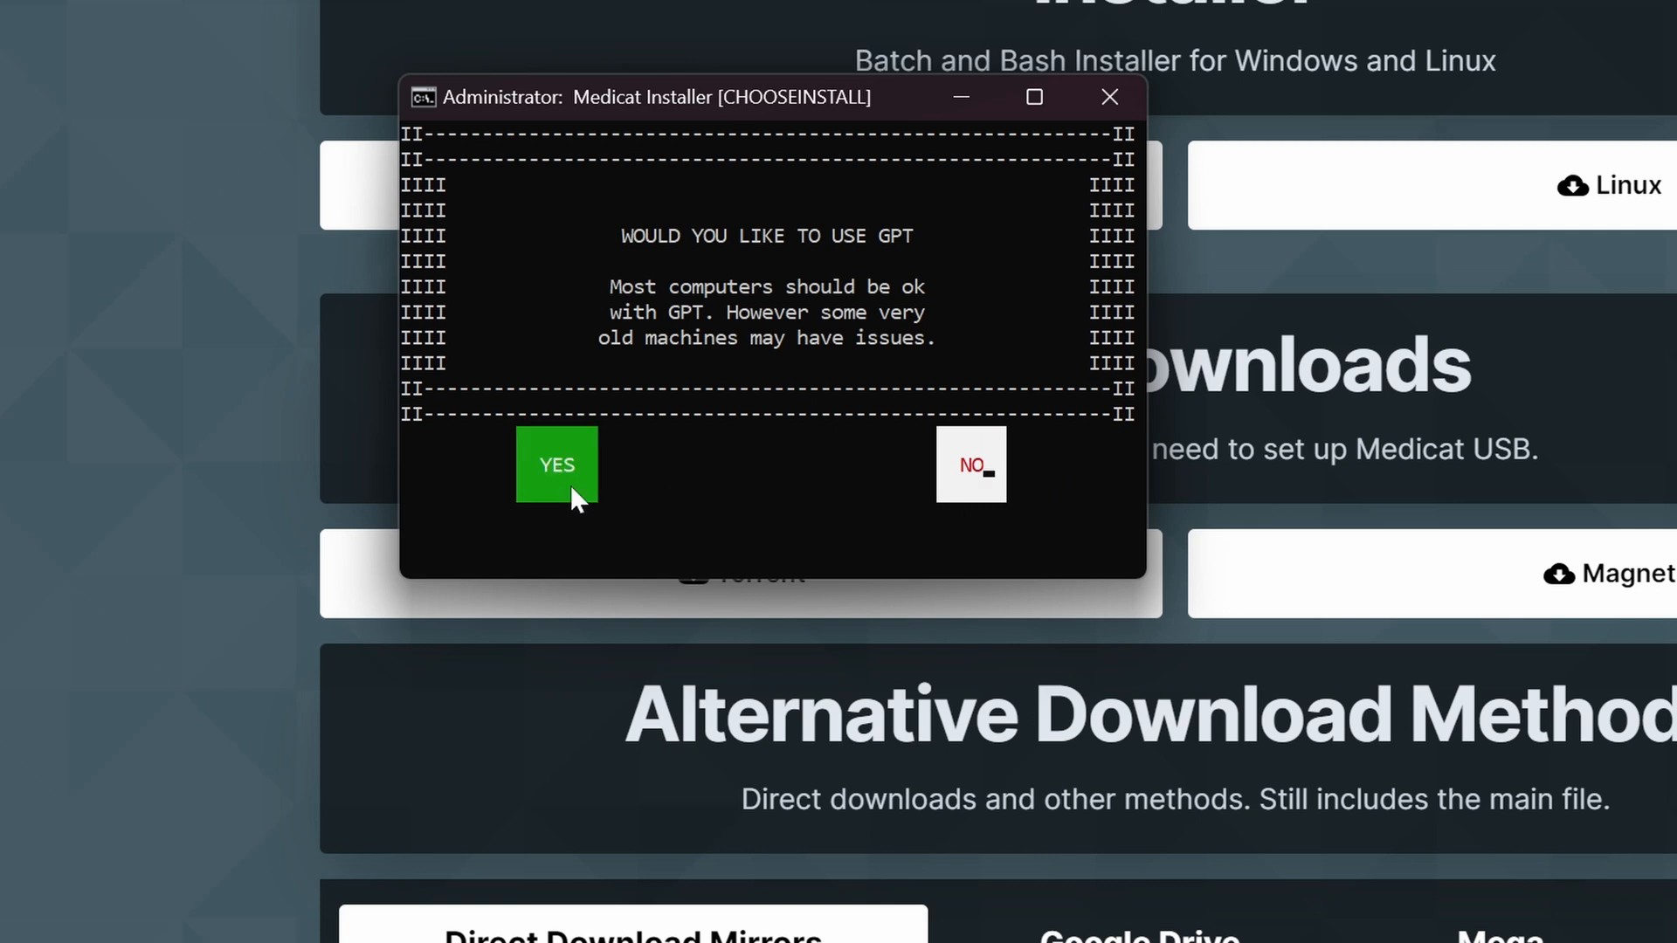
click(555, 464)
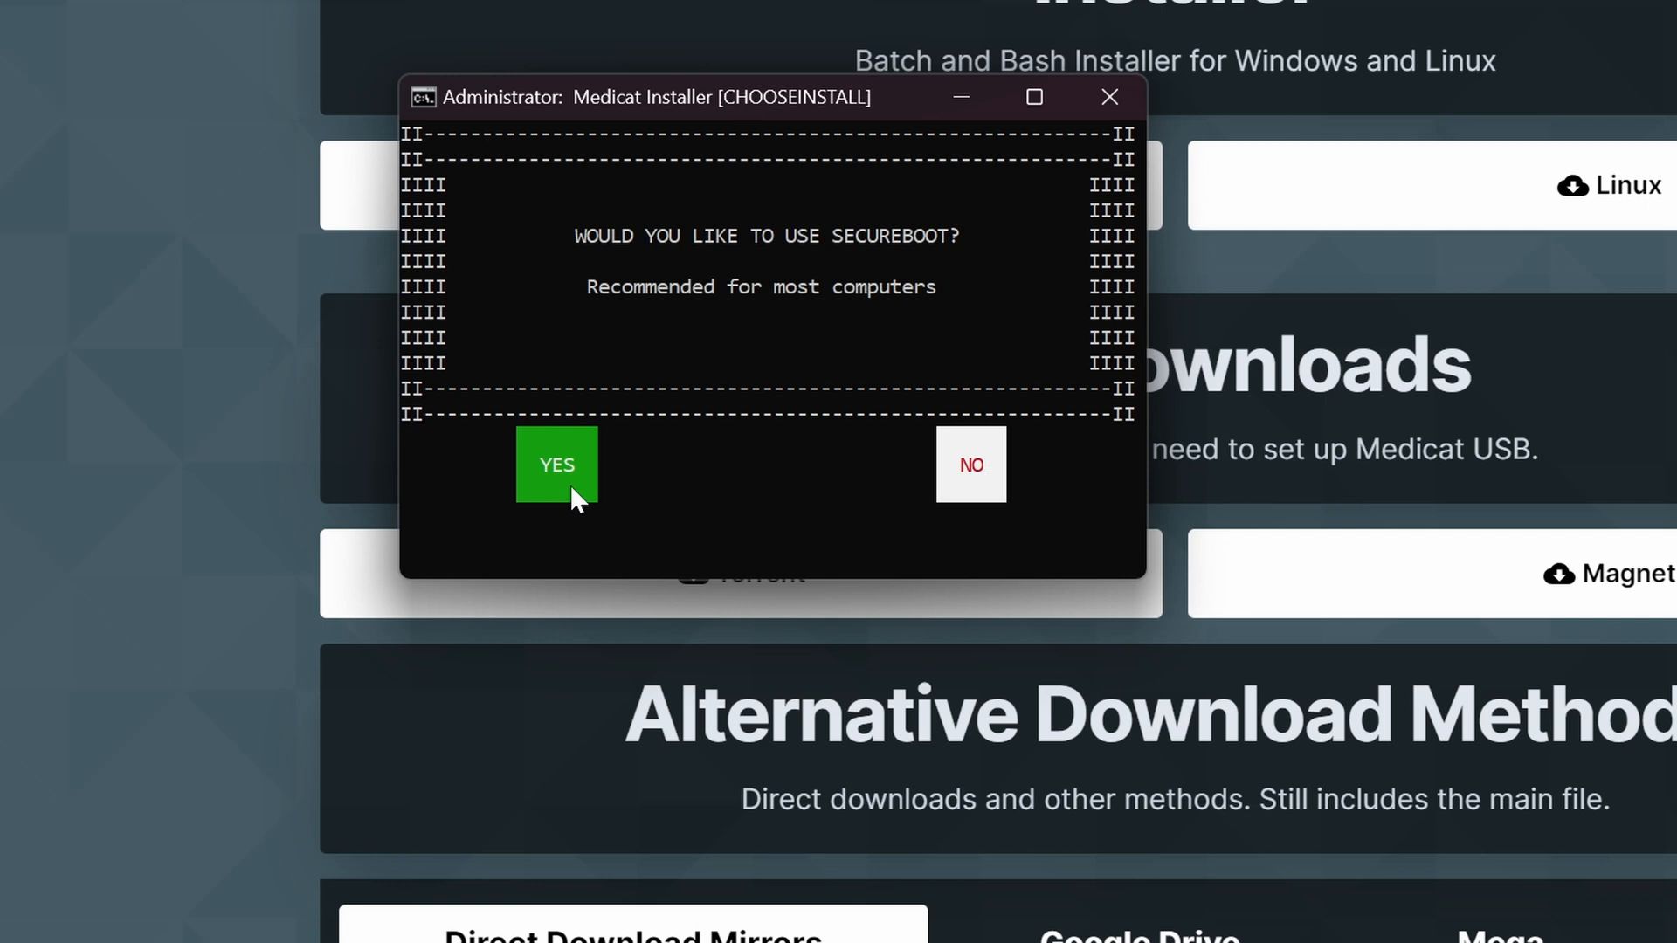
click(556, 464)
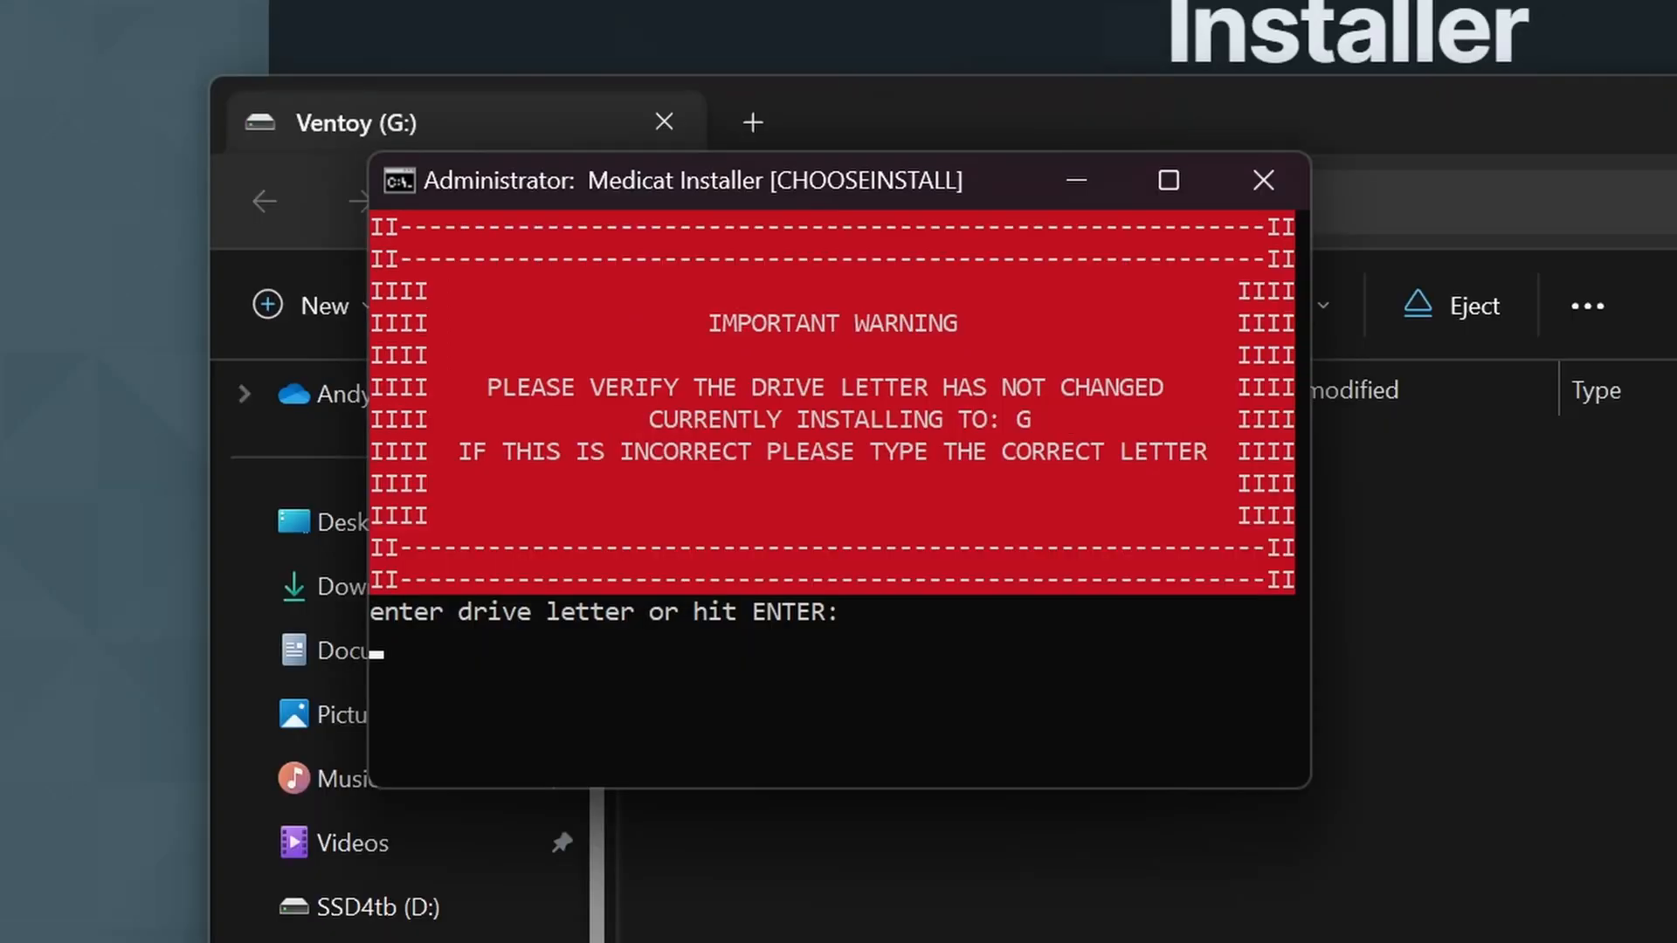
Step: Reconfirm drive letter G and agree to download the missing Medicat files
key(enter)
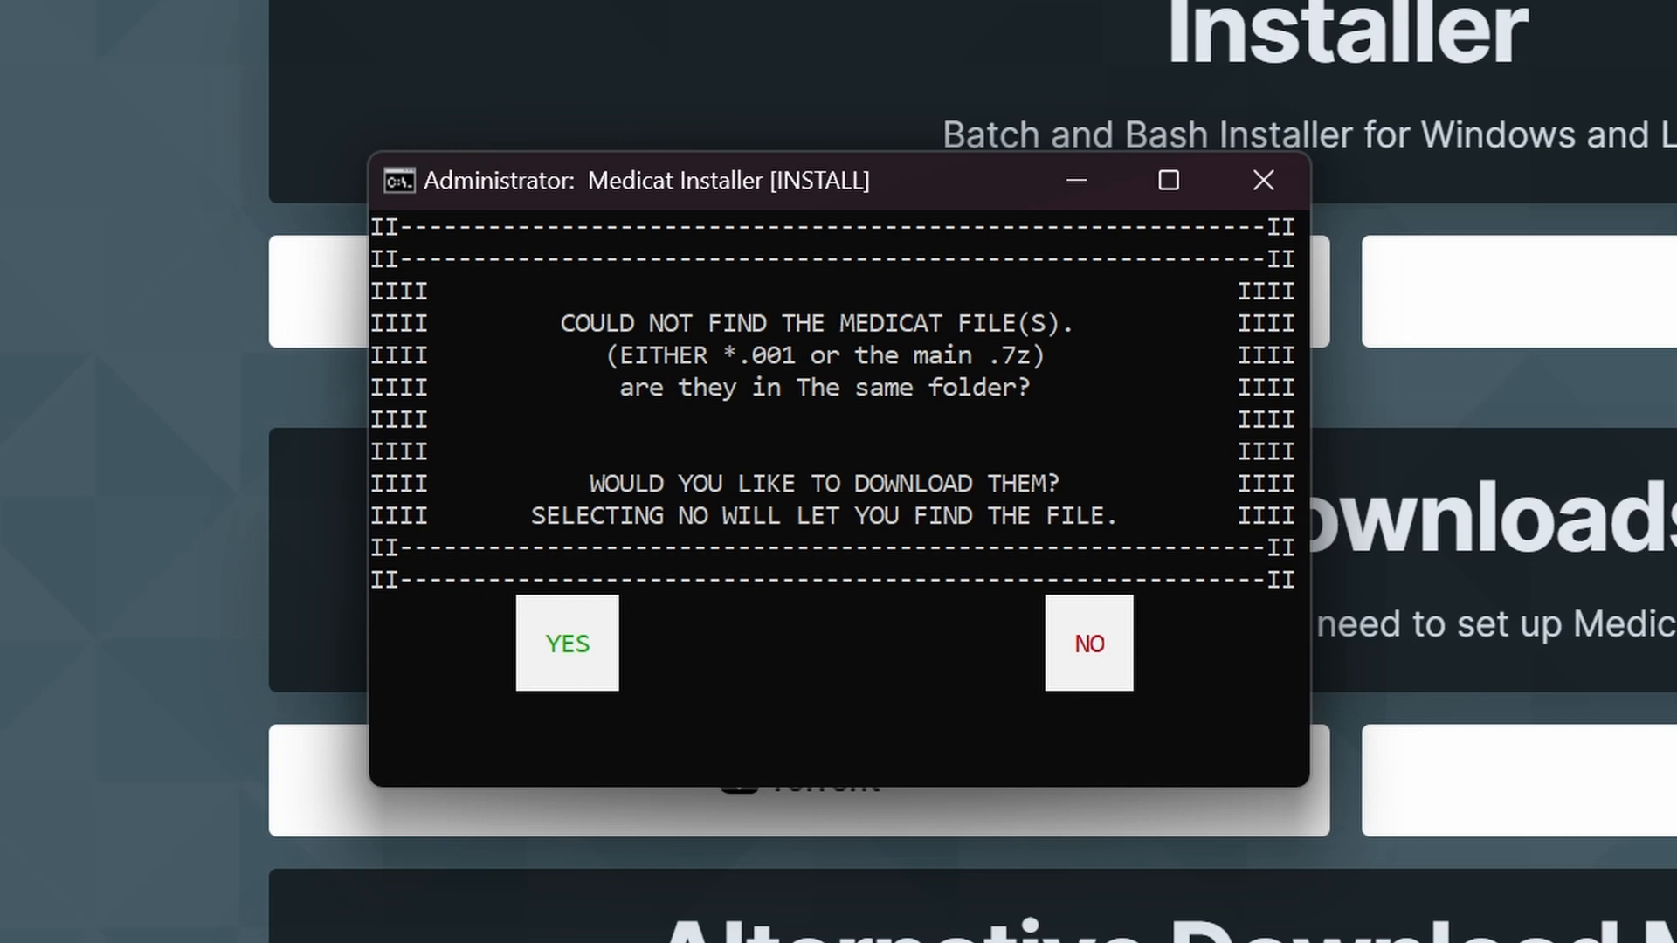
click(567, 643)
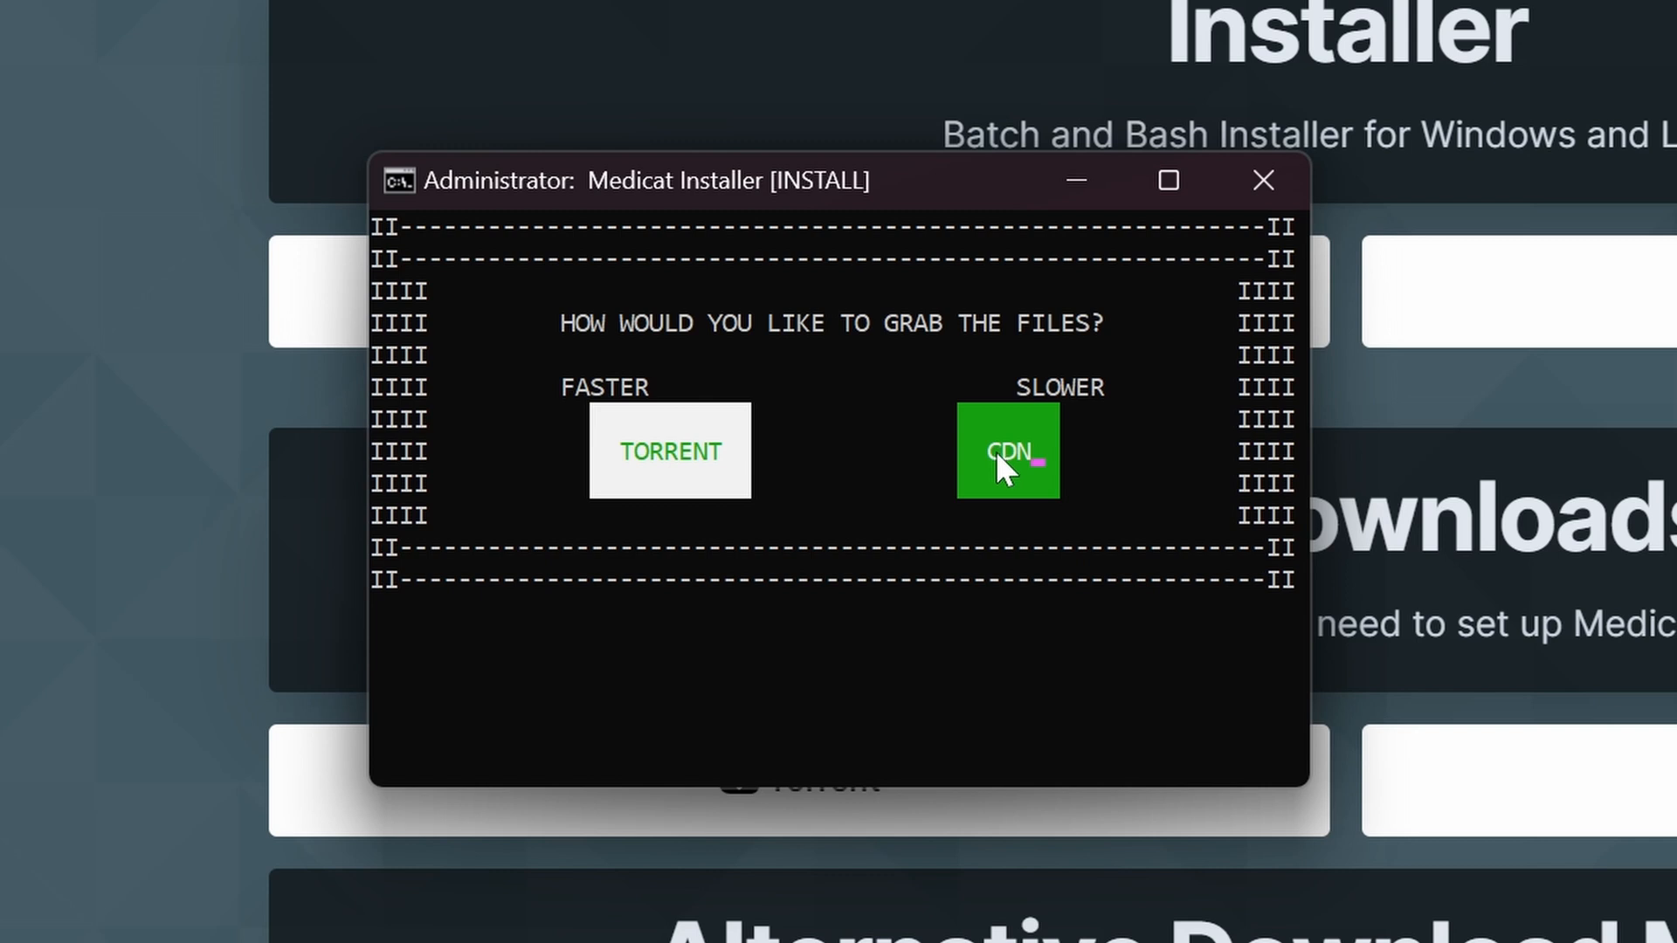
Step: Choose CDN to download the Medicat files directly instead of by torrent
click(1006, 451)
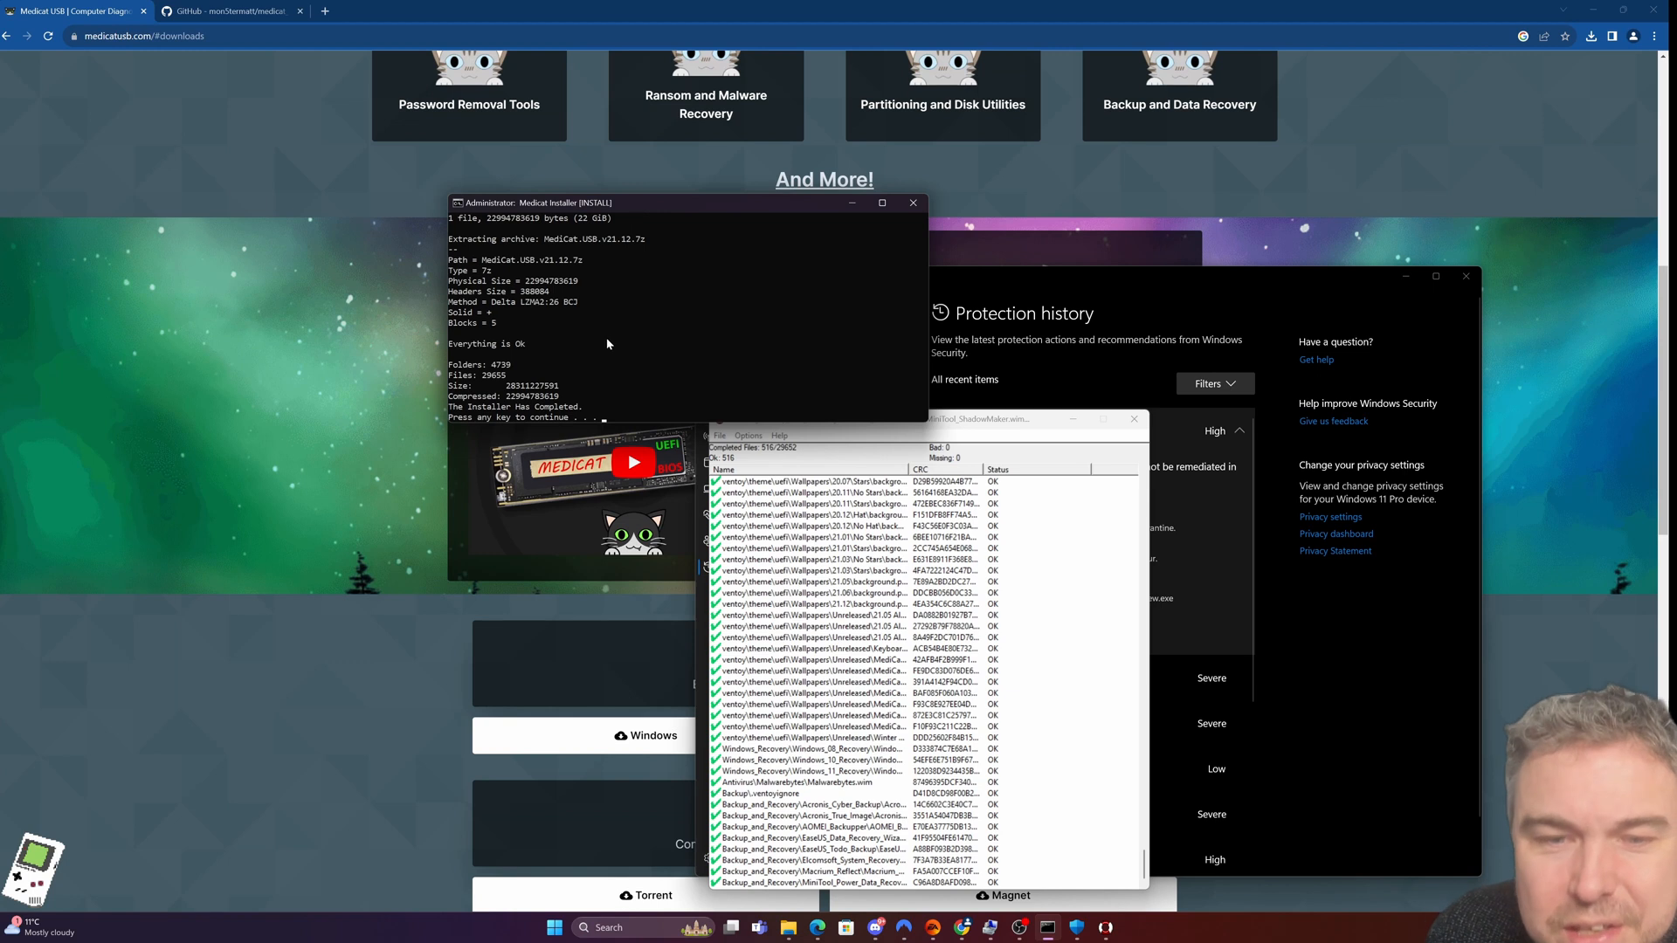
mouse_move(762, 362)
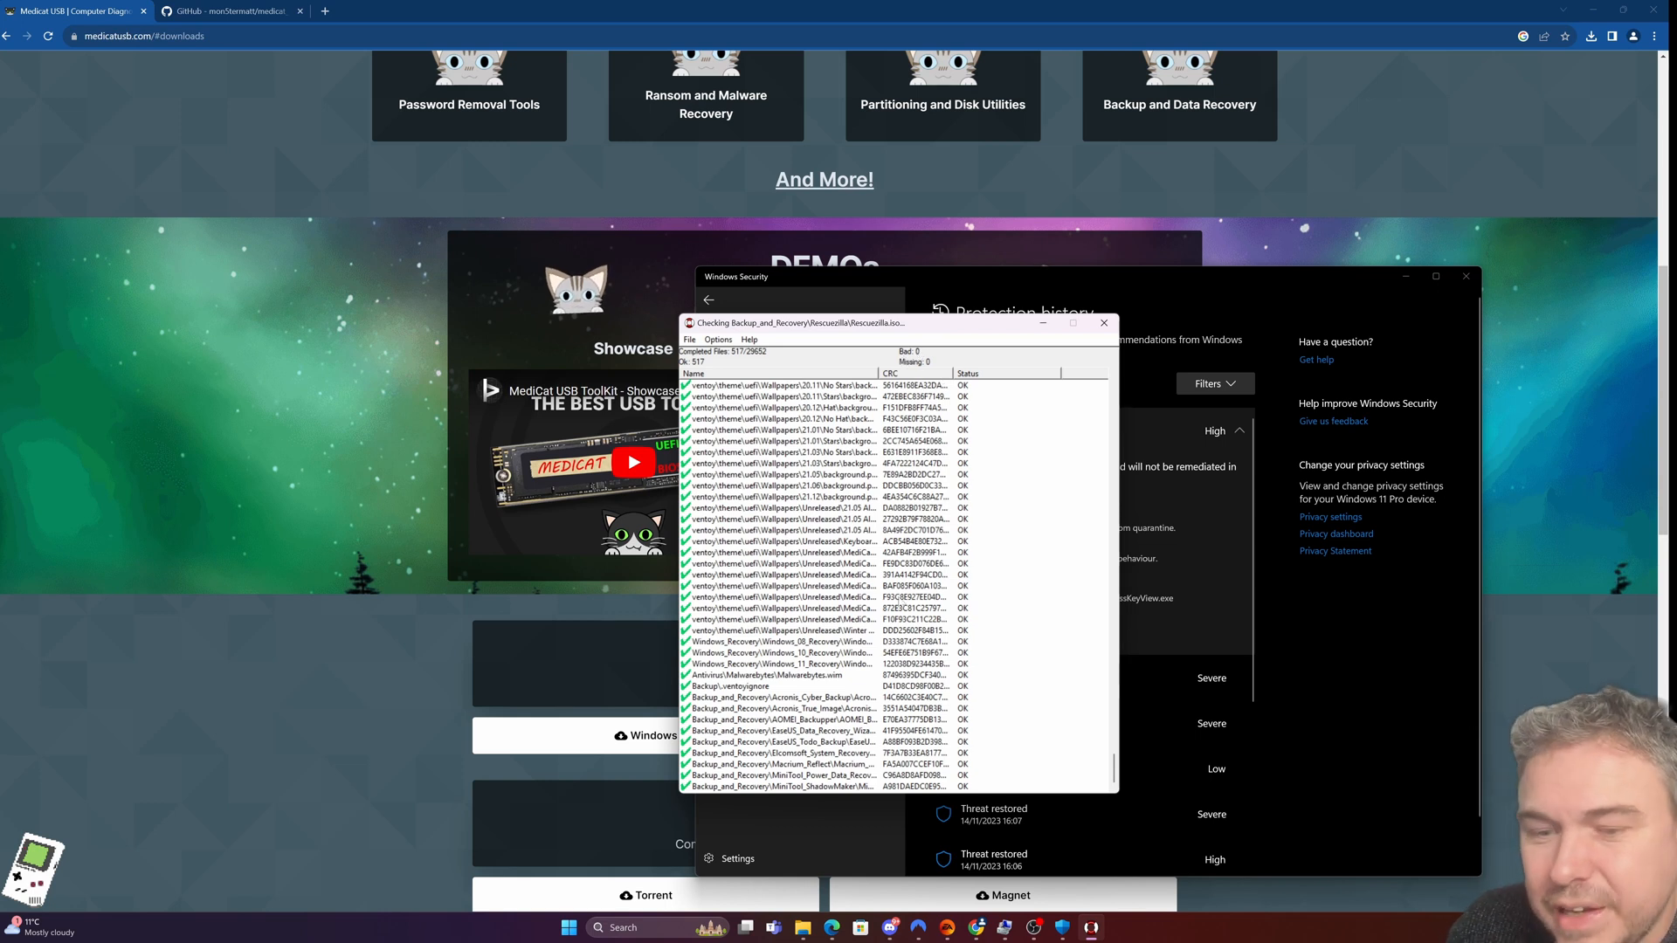
Step: Scroll through the checksum results to confirm the copied files report OK
scroll(down, 3)
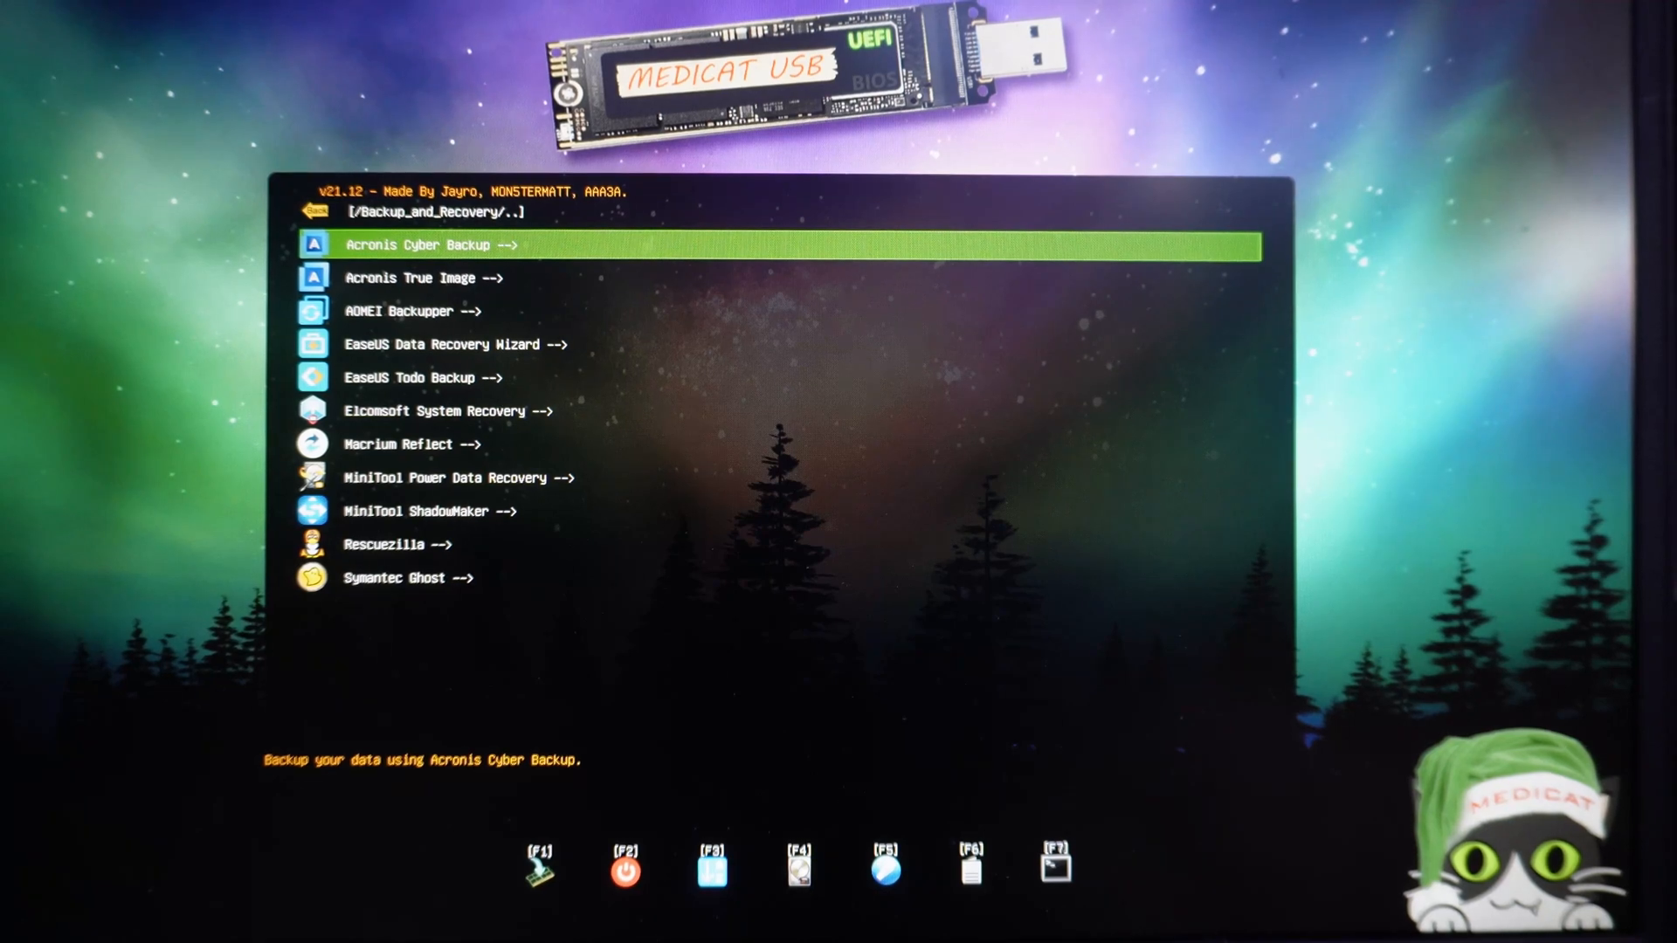
Step: Return to the main categories and browse Diagnostic Tools entries like Spinrite and Ultimate Boot CD
key(Down)
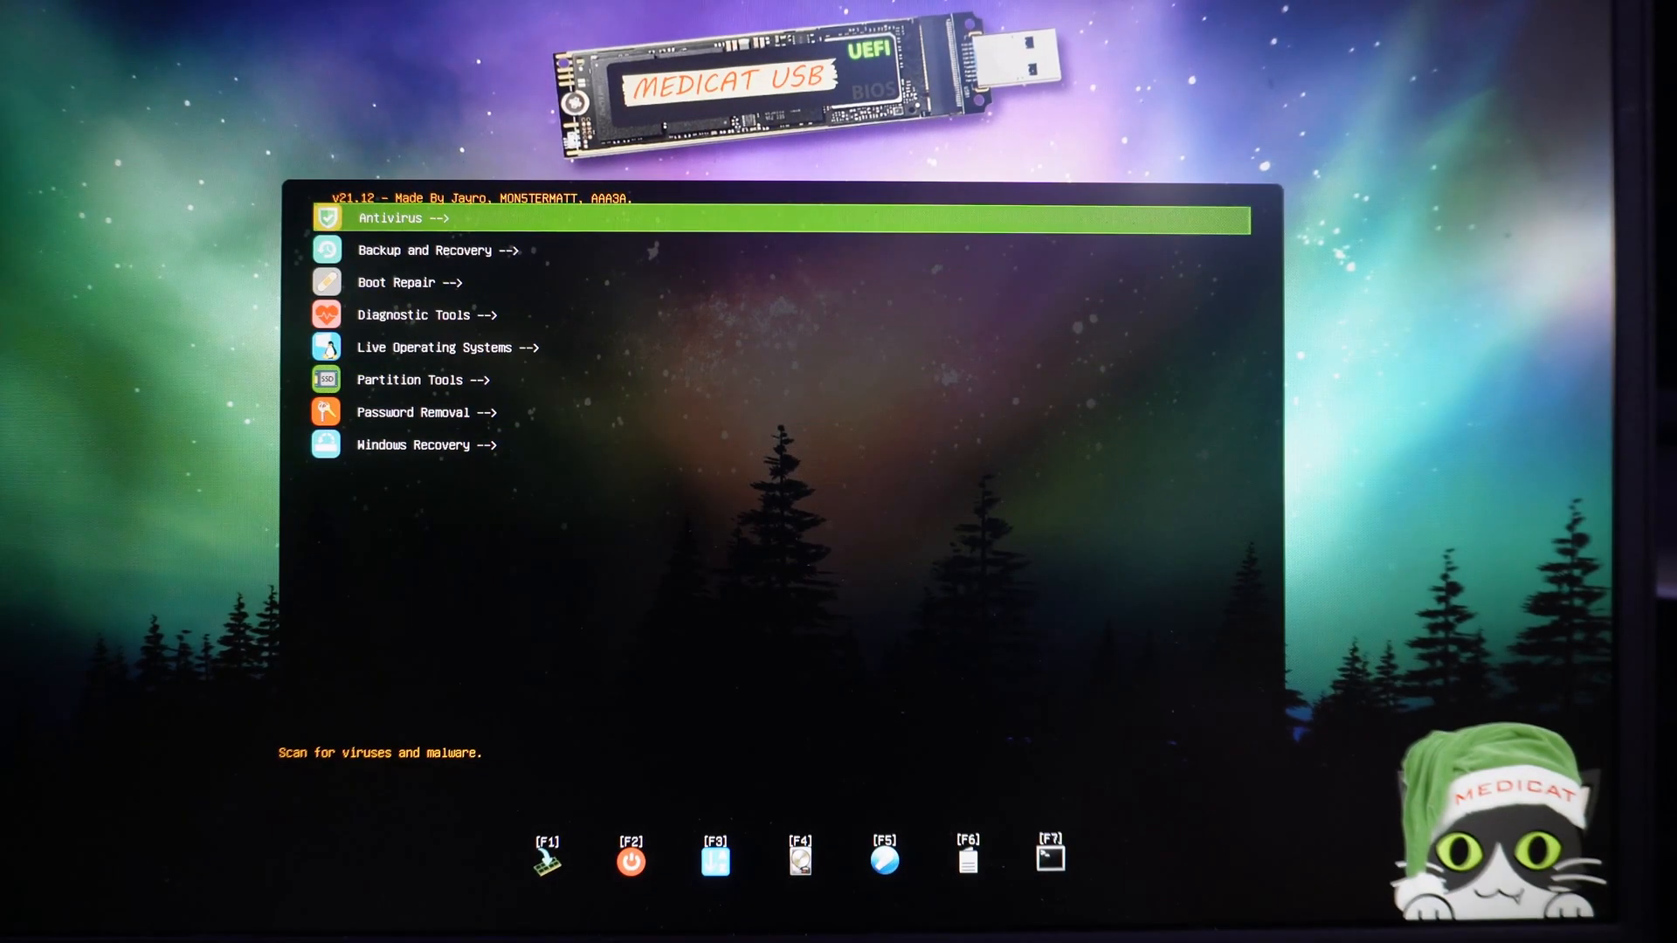
click(409, 282)
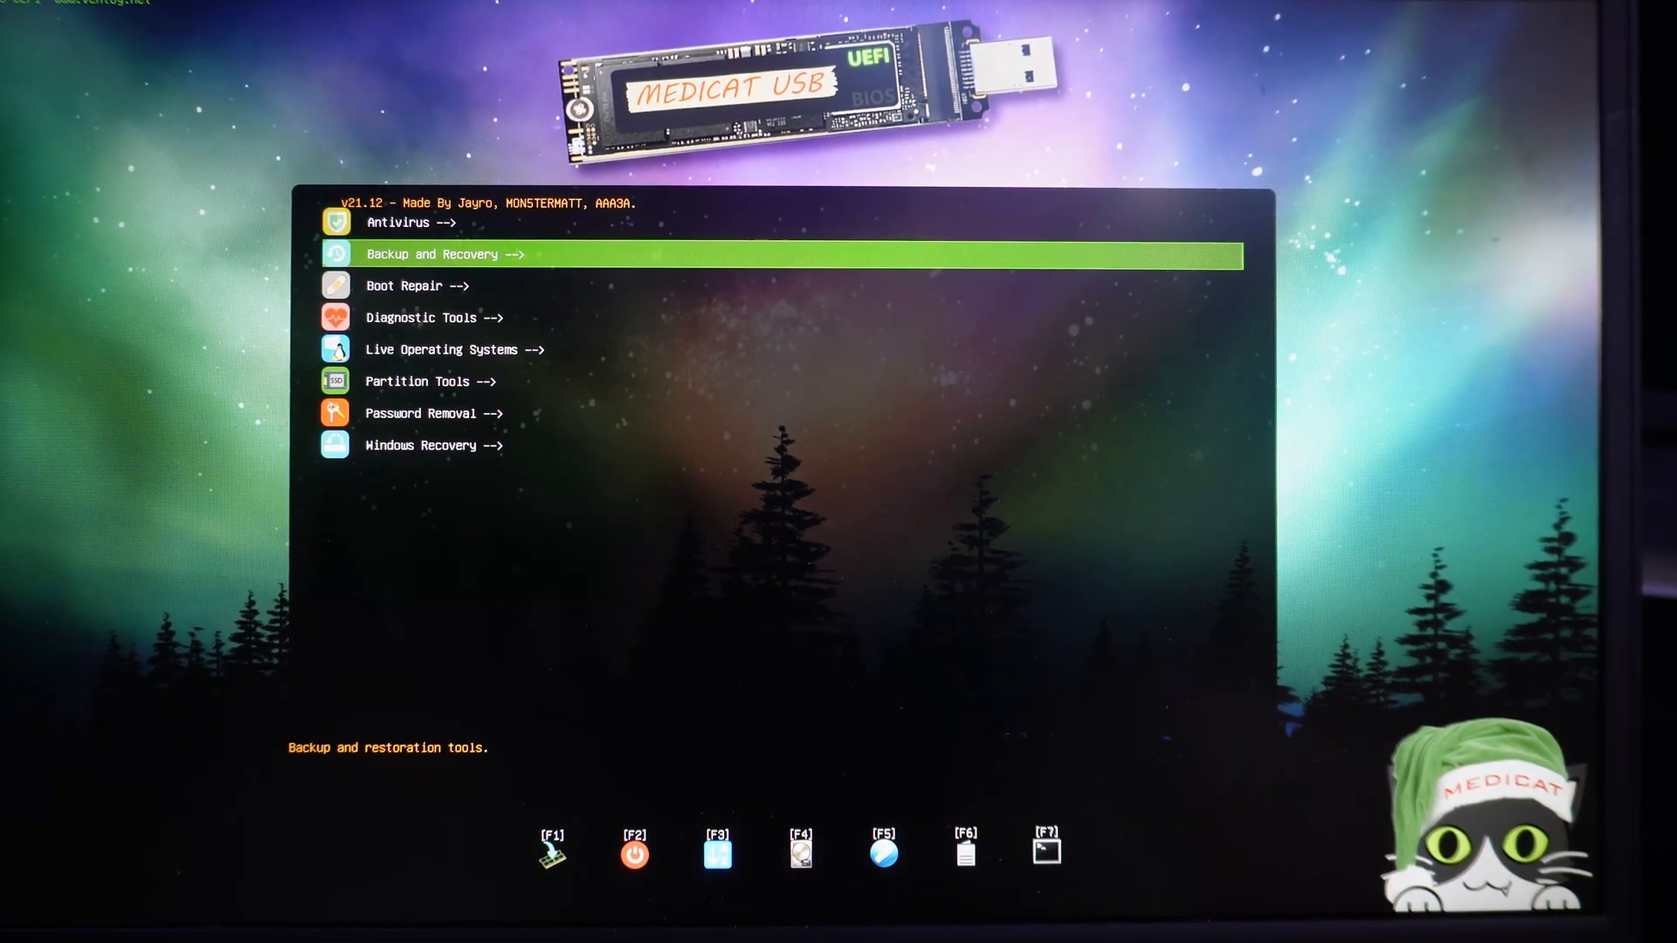
key(Down)
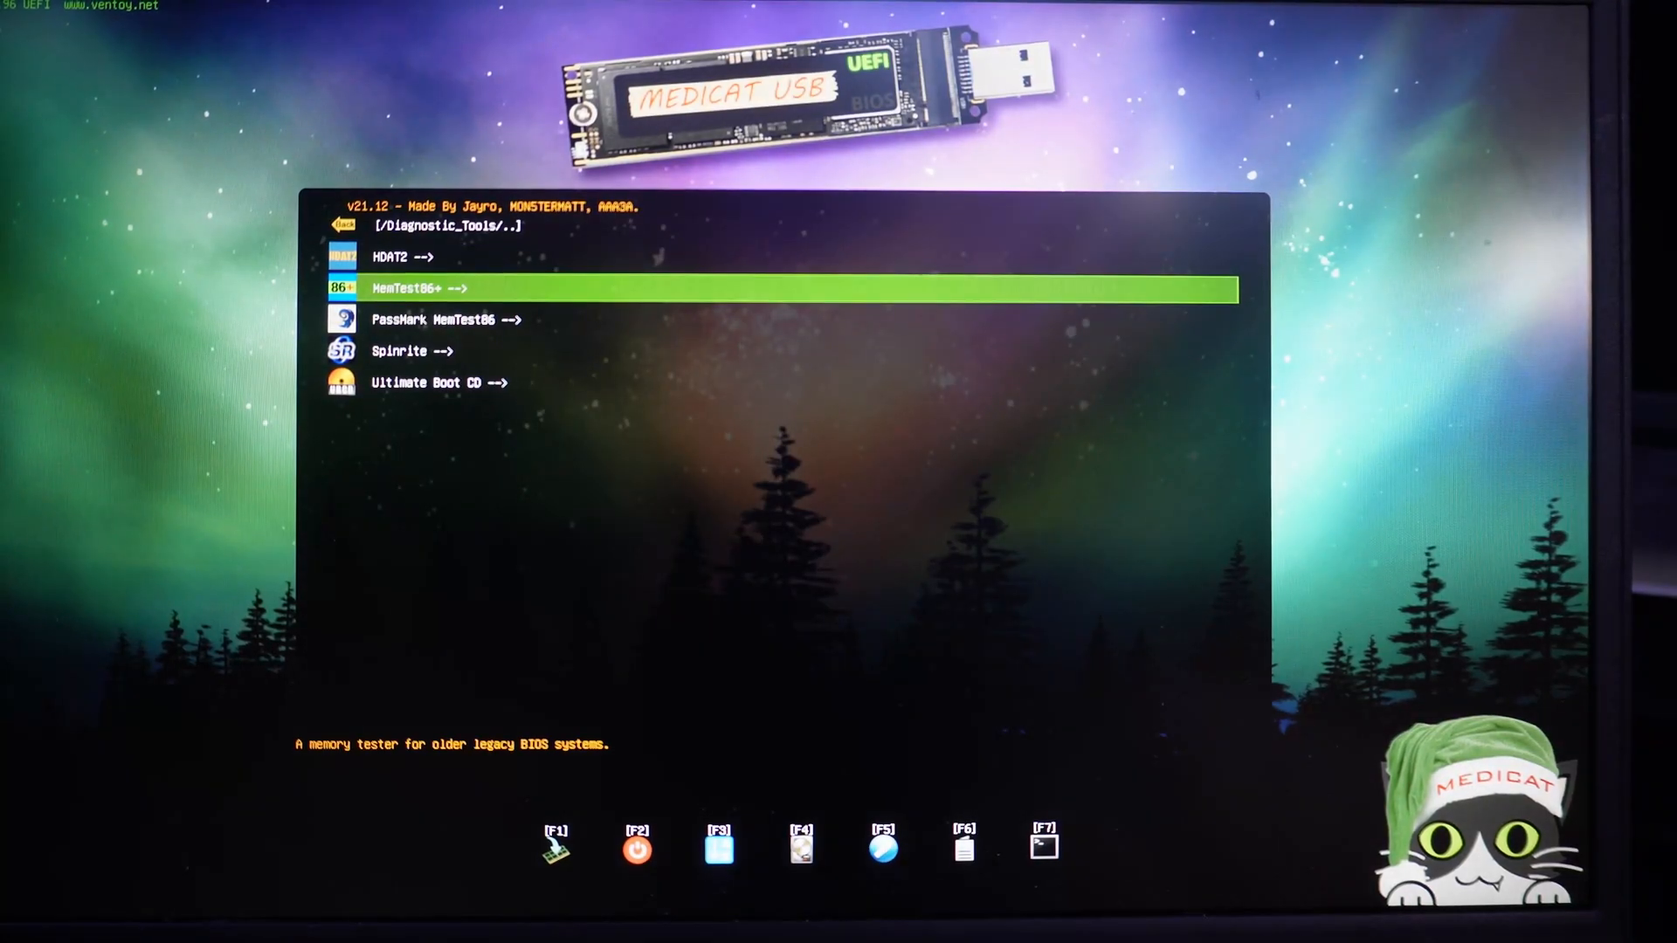
key(Up)
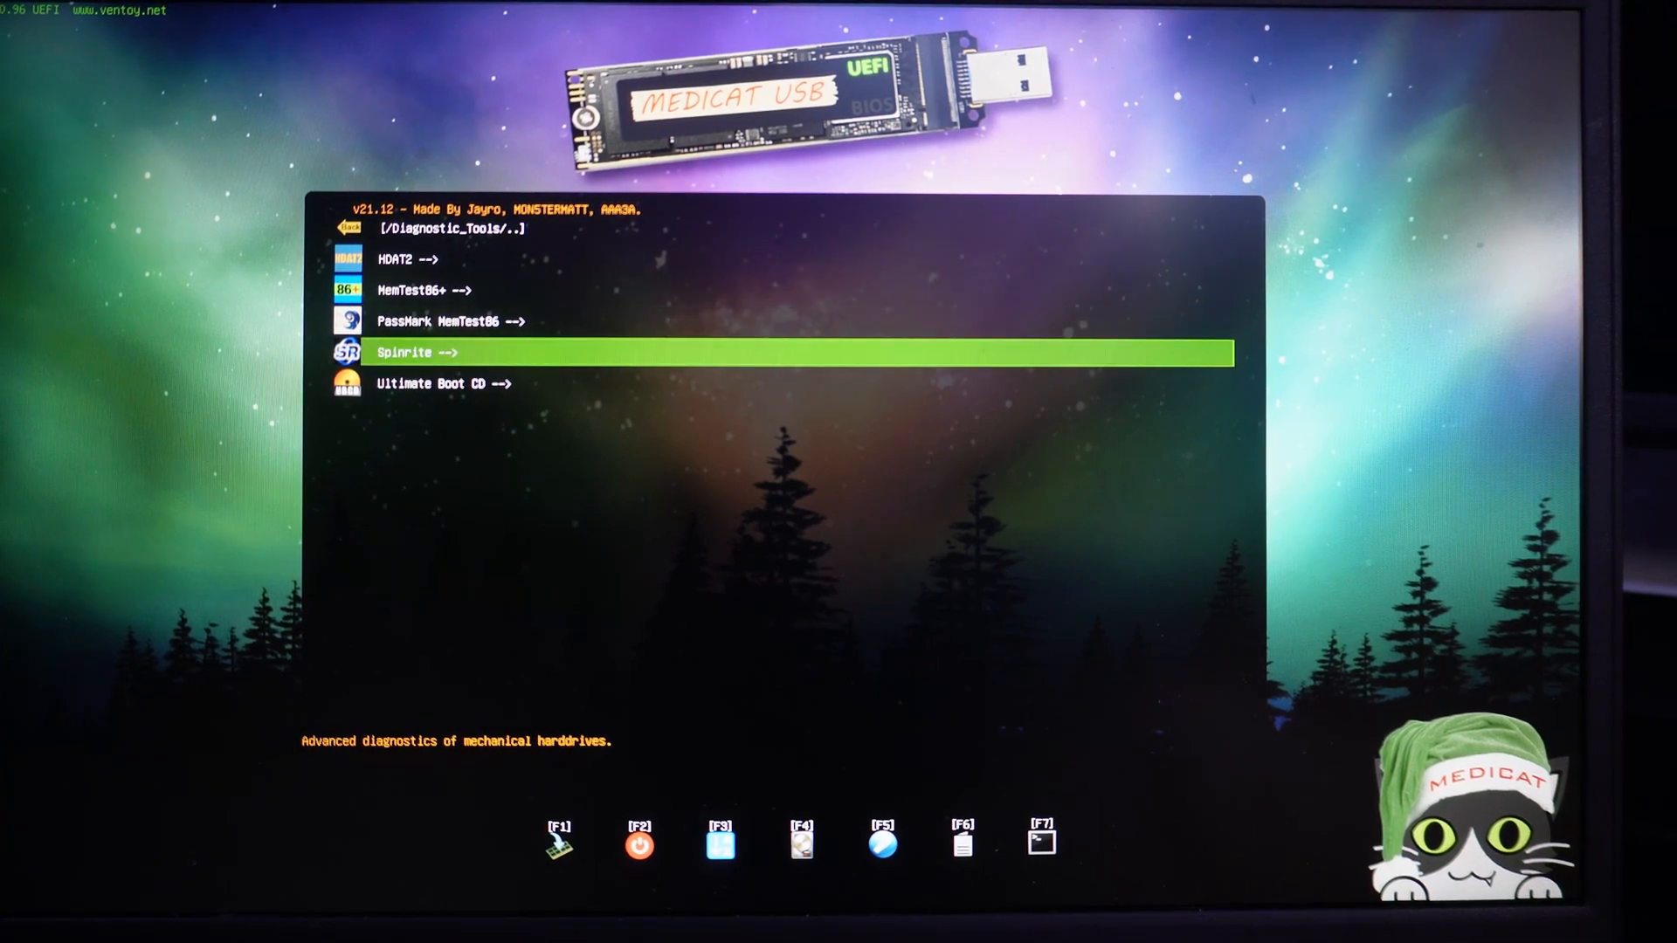
key(Down)
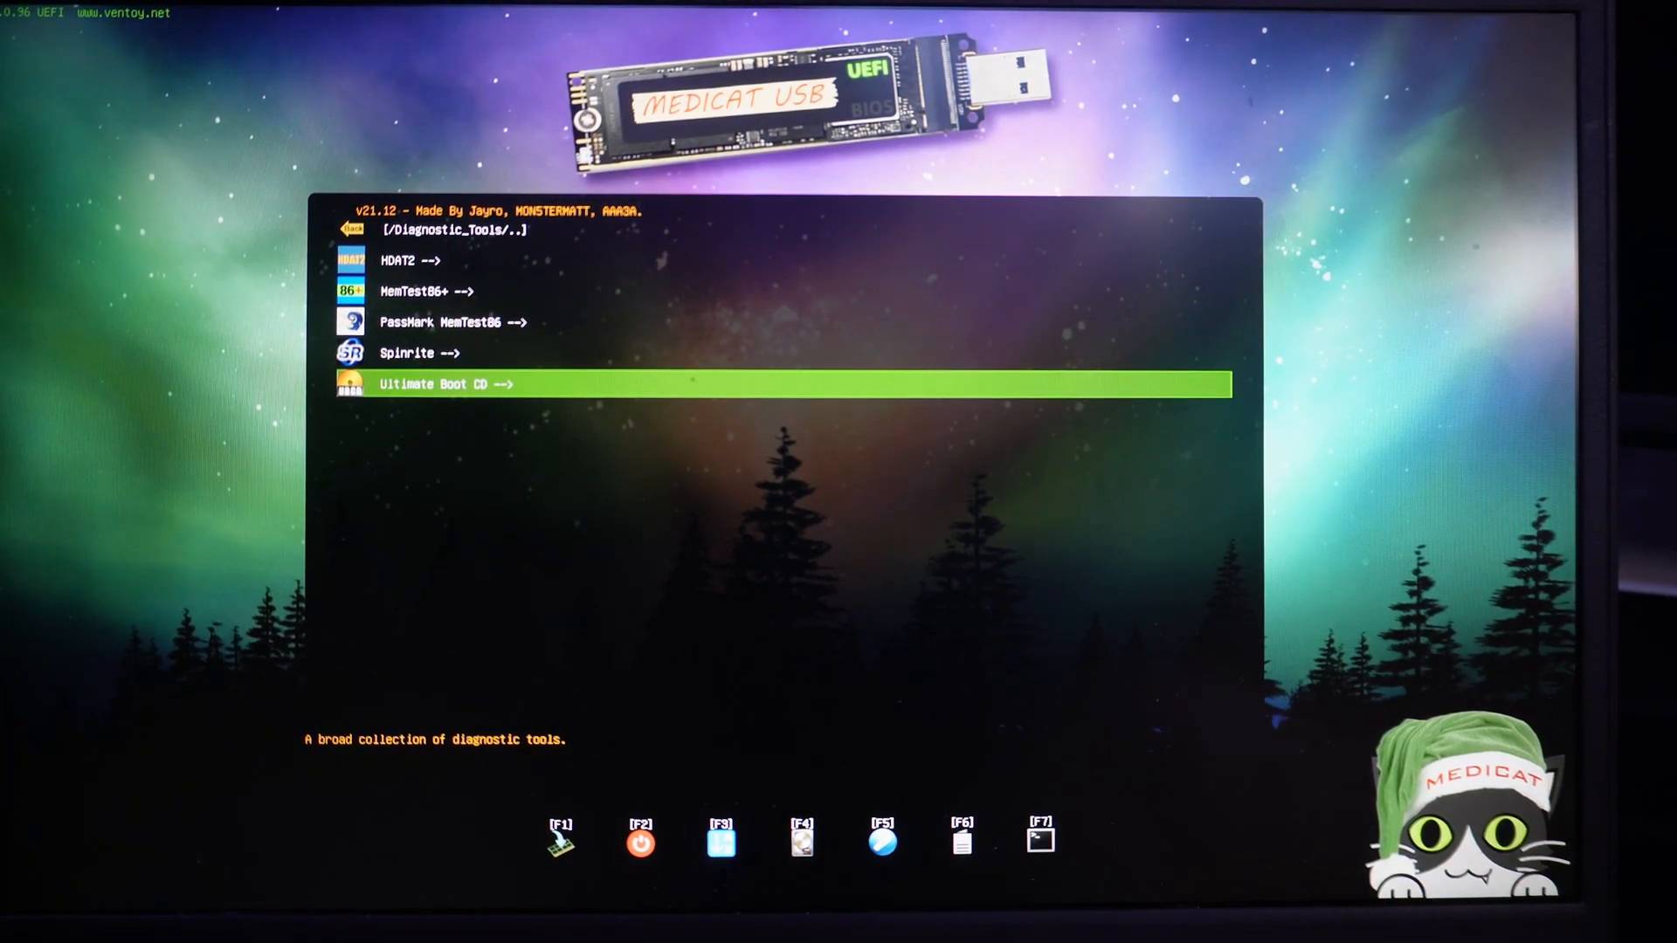
key(Up)
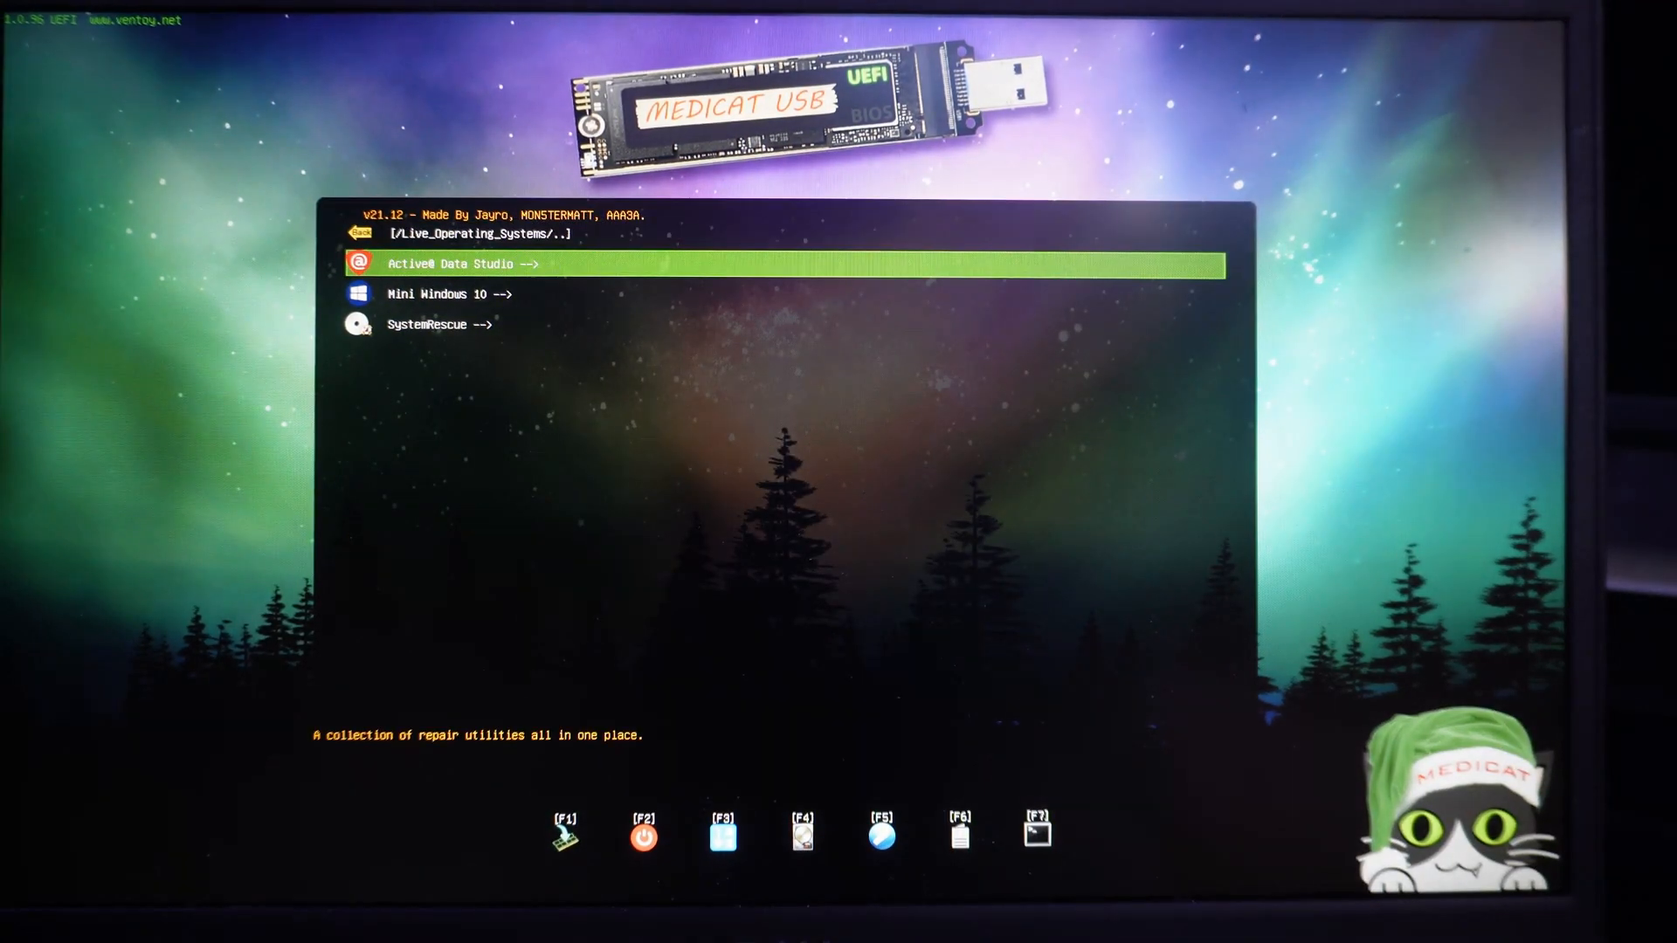
Step: Browse Mini Windows 10, Active@ Data Studio and Windows 10/11 Recovery, then return to the main categories
key(Down)
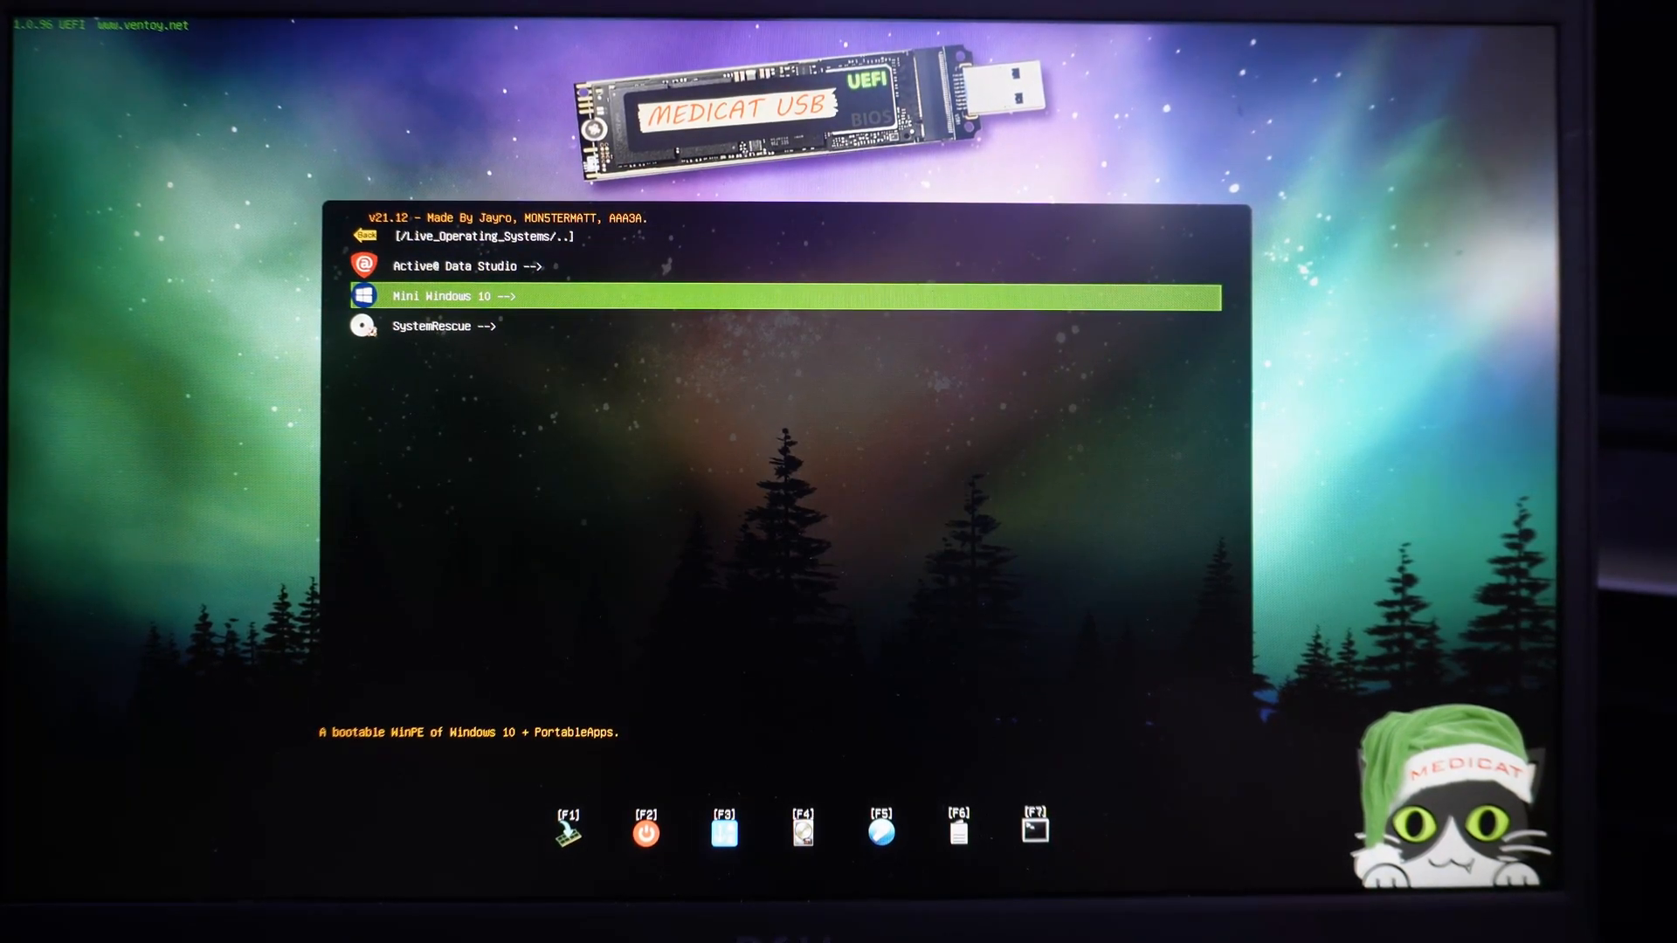
key(Up)
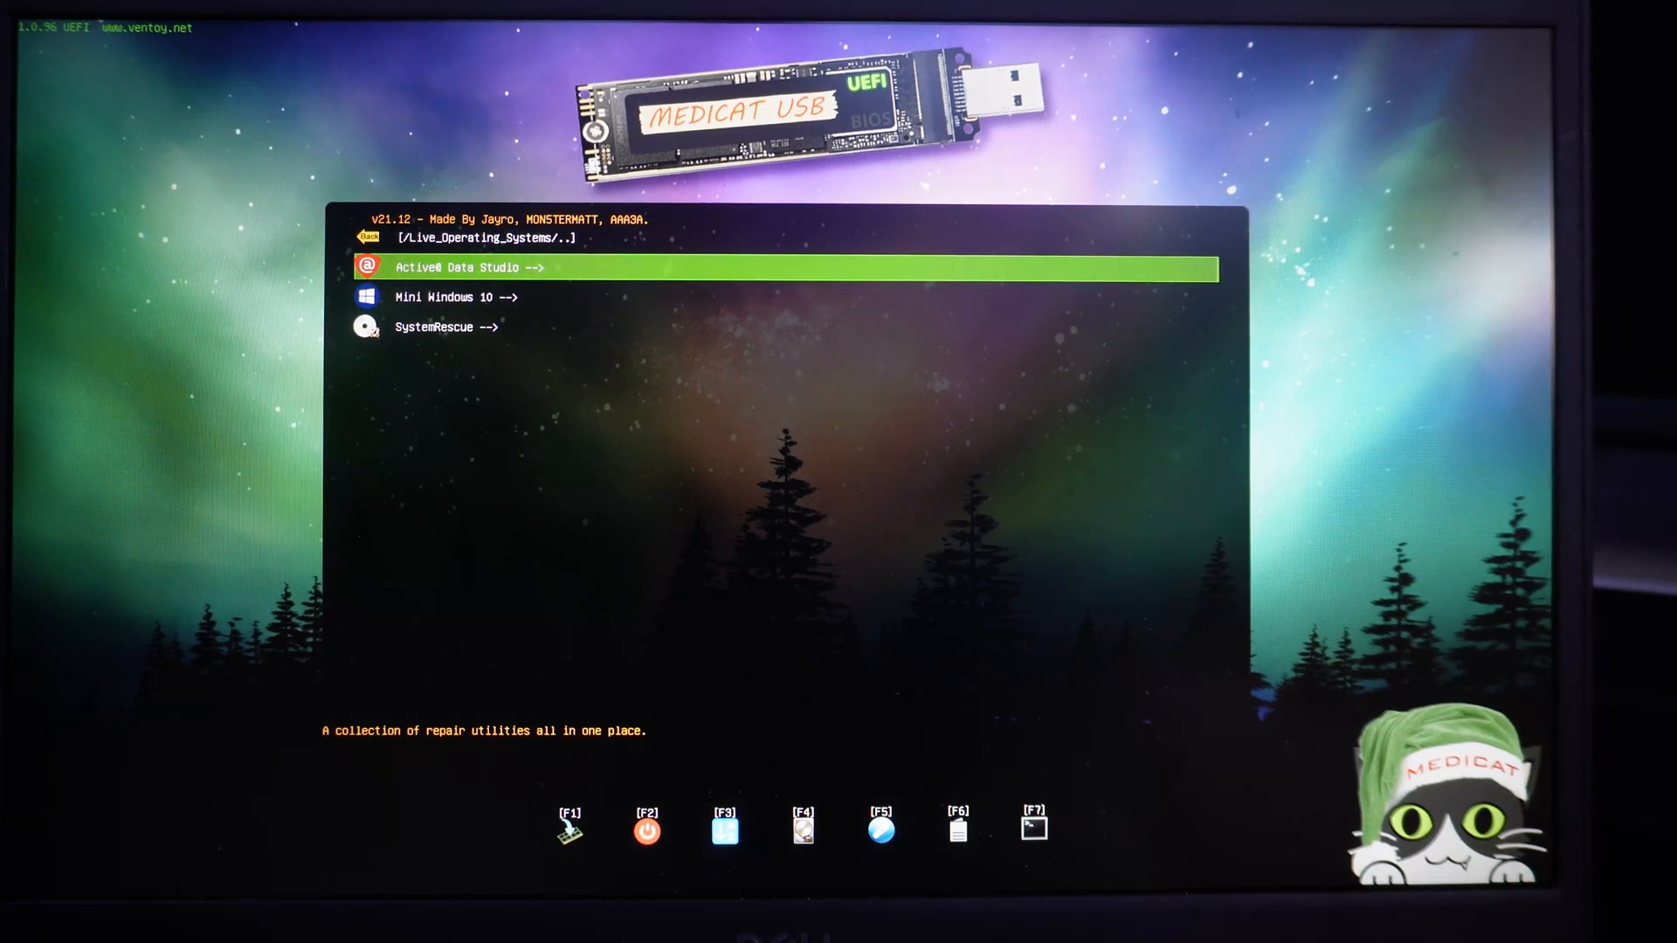
key(up)
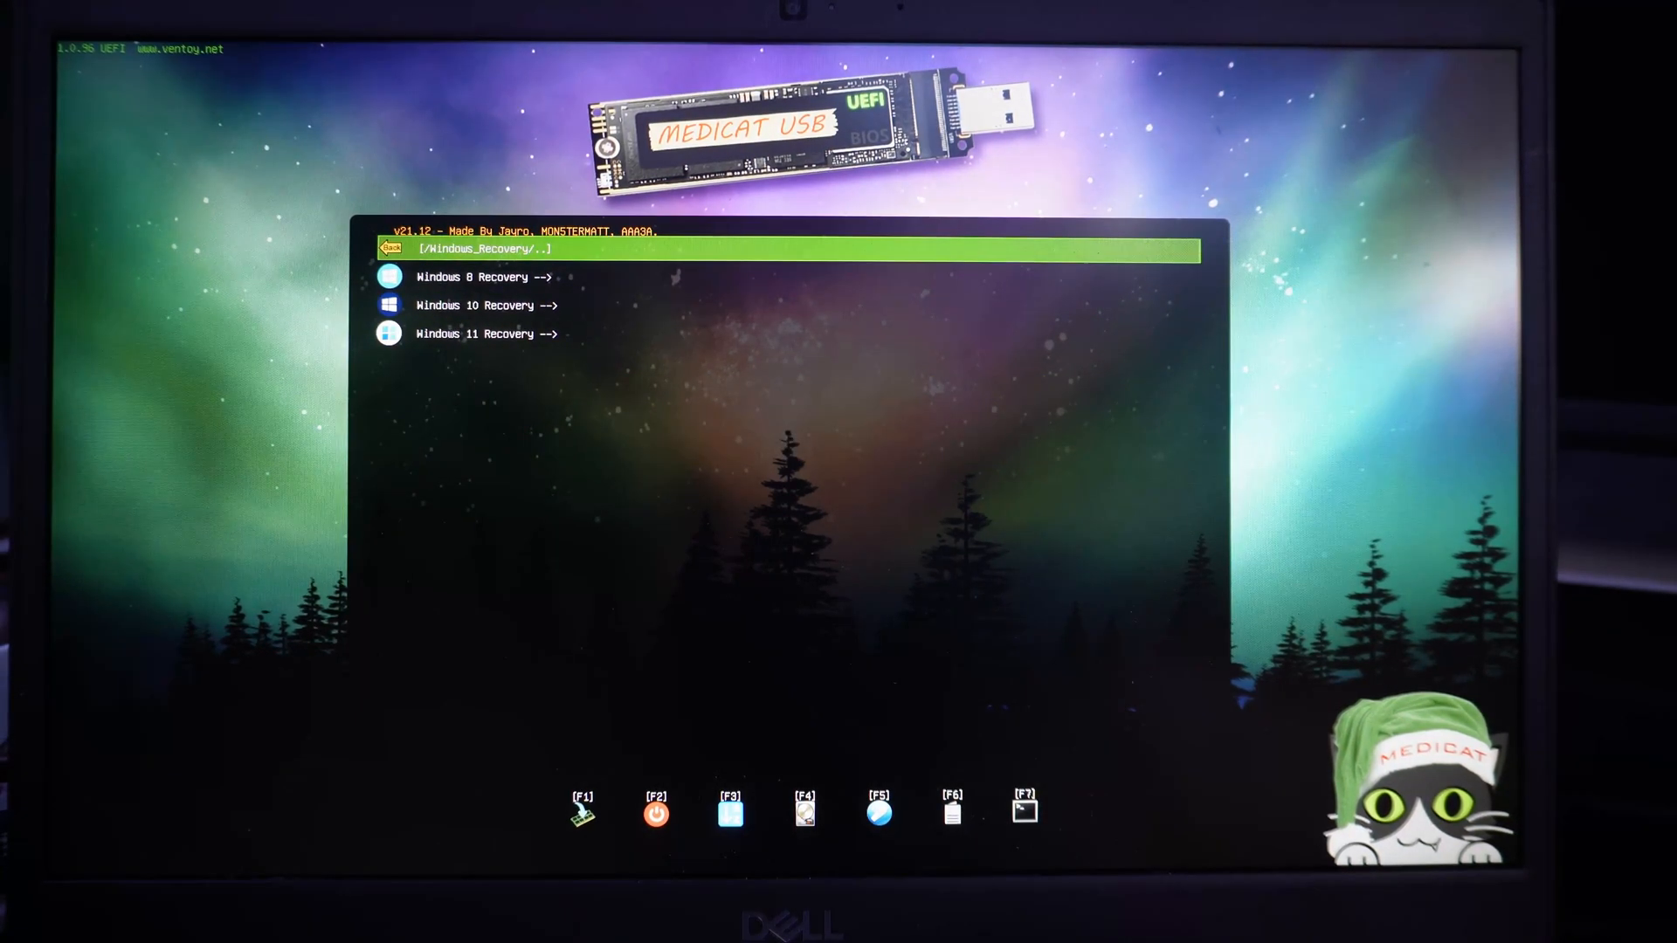
key(Down)
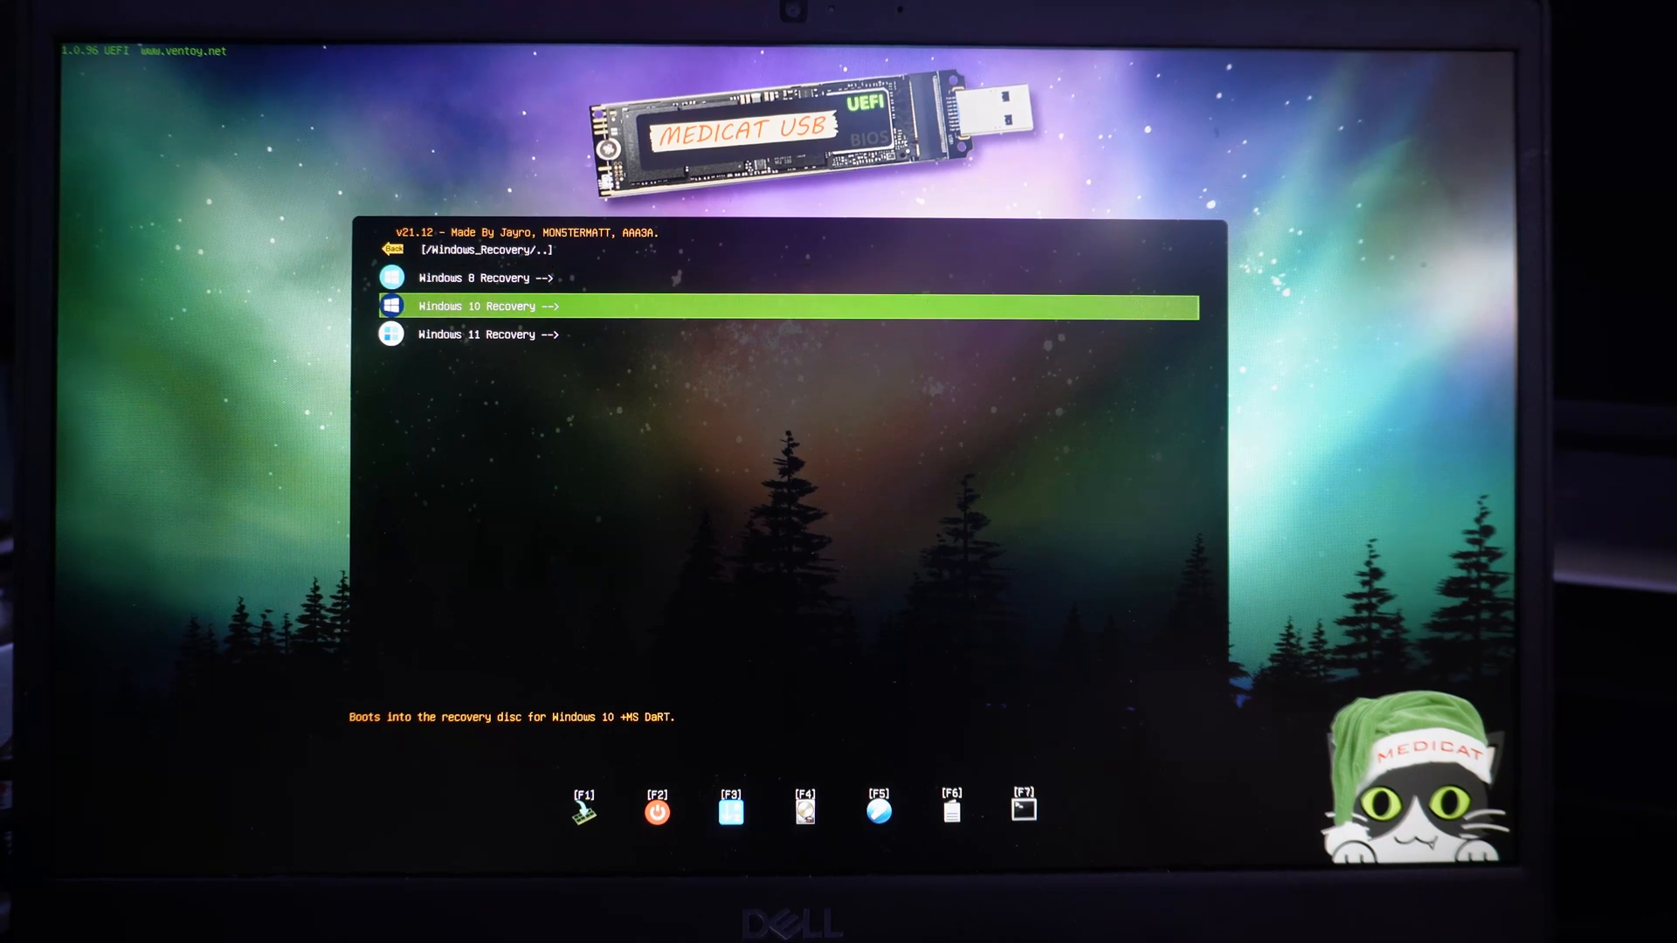
key(Down)
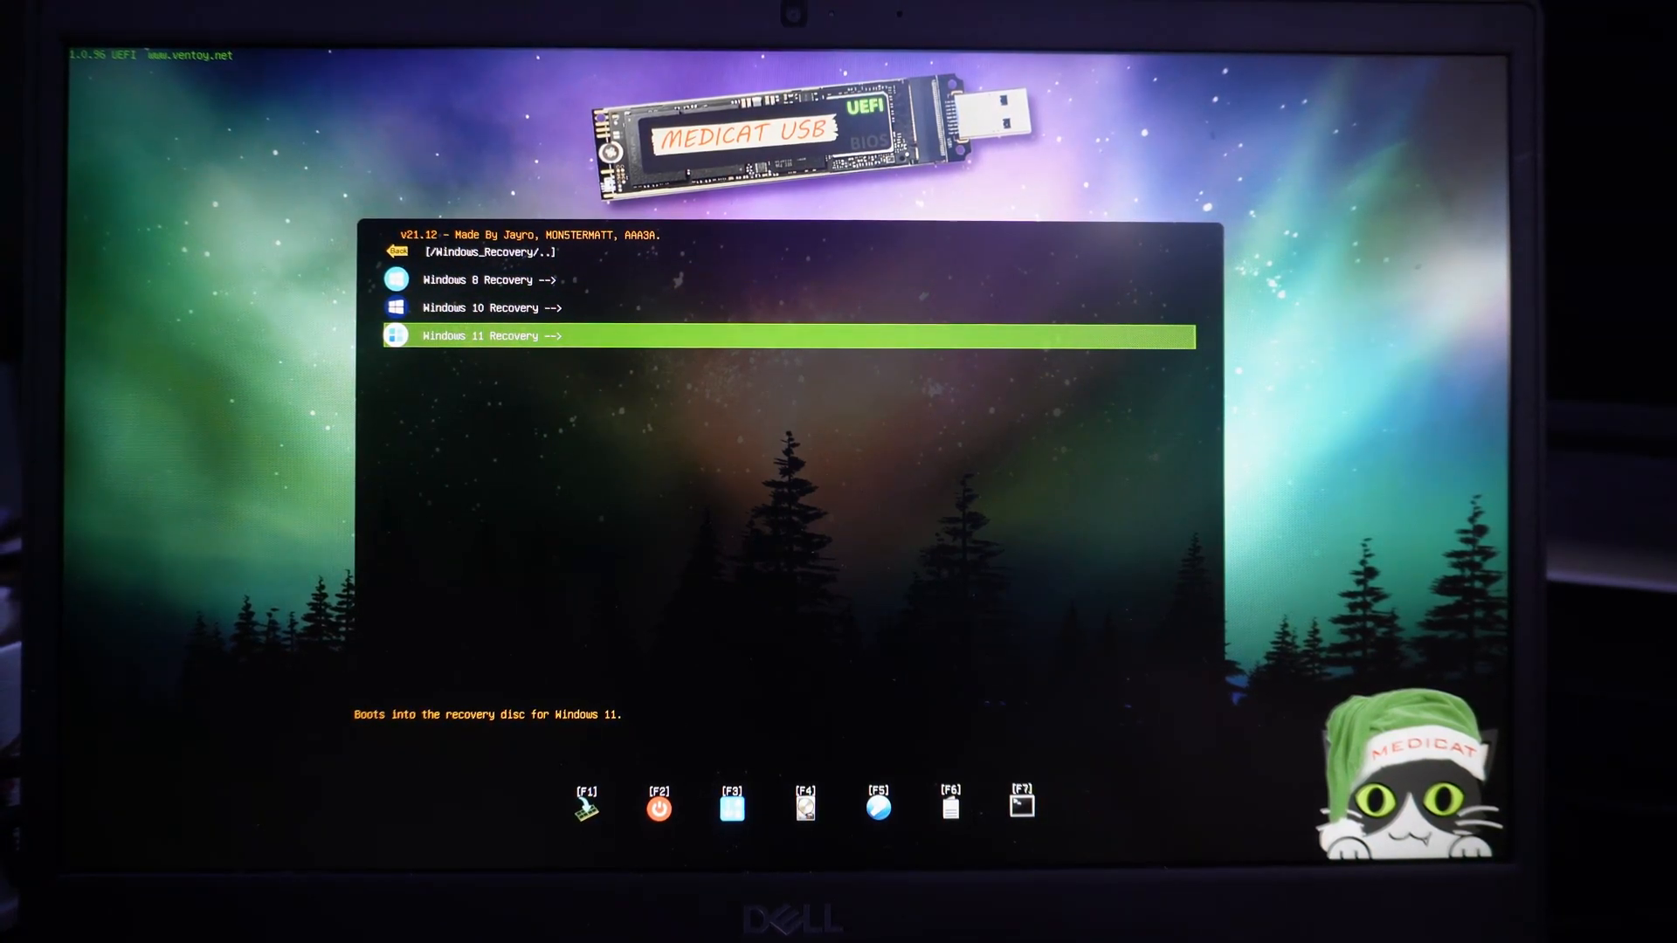
key(up)
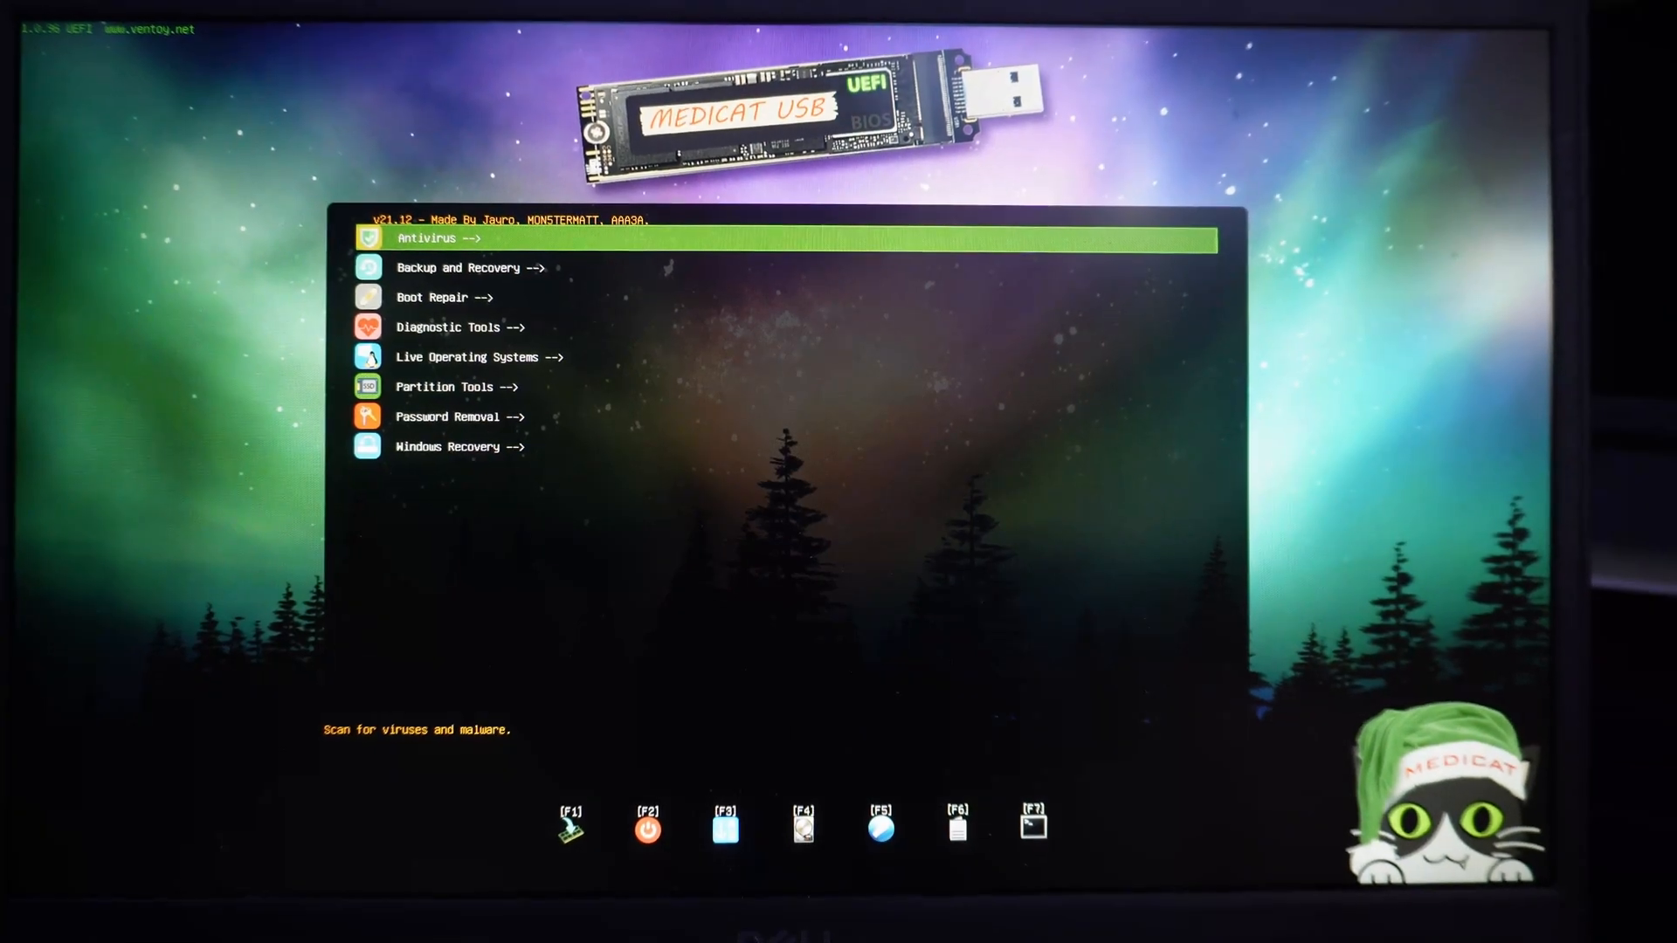
key(Down)
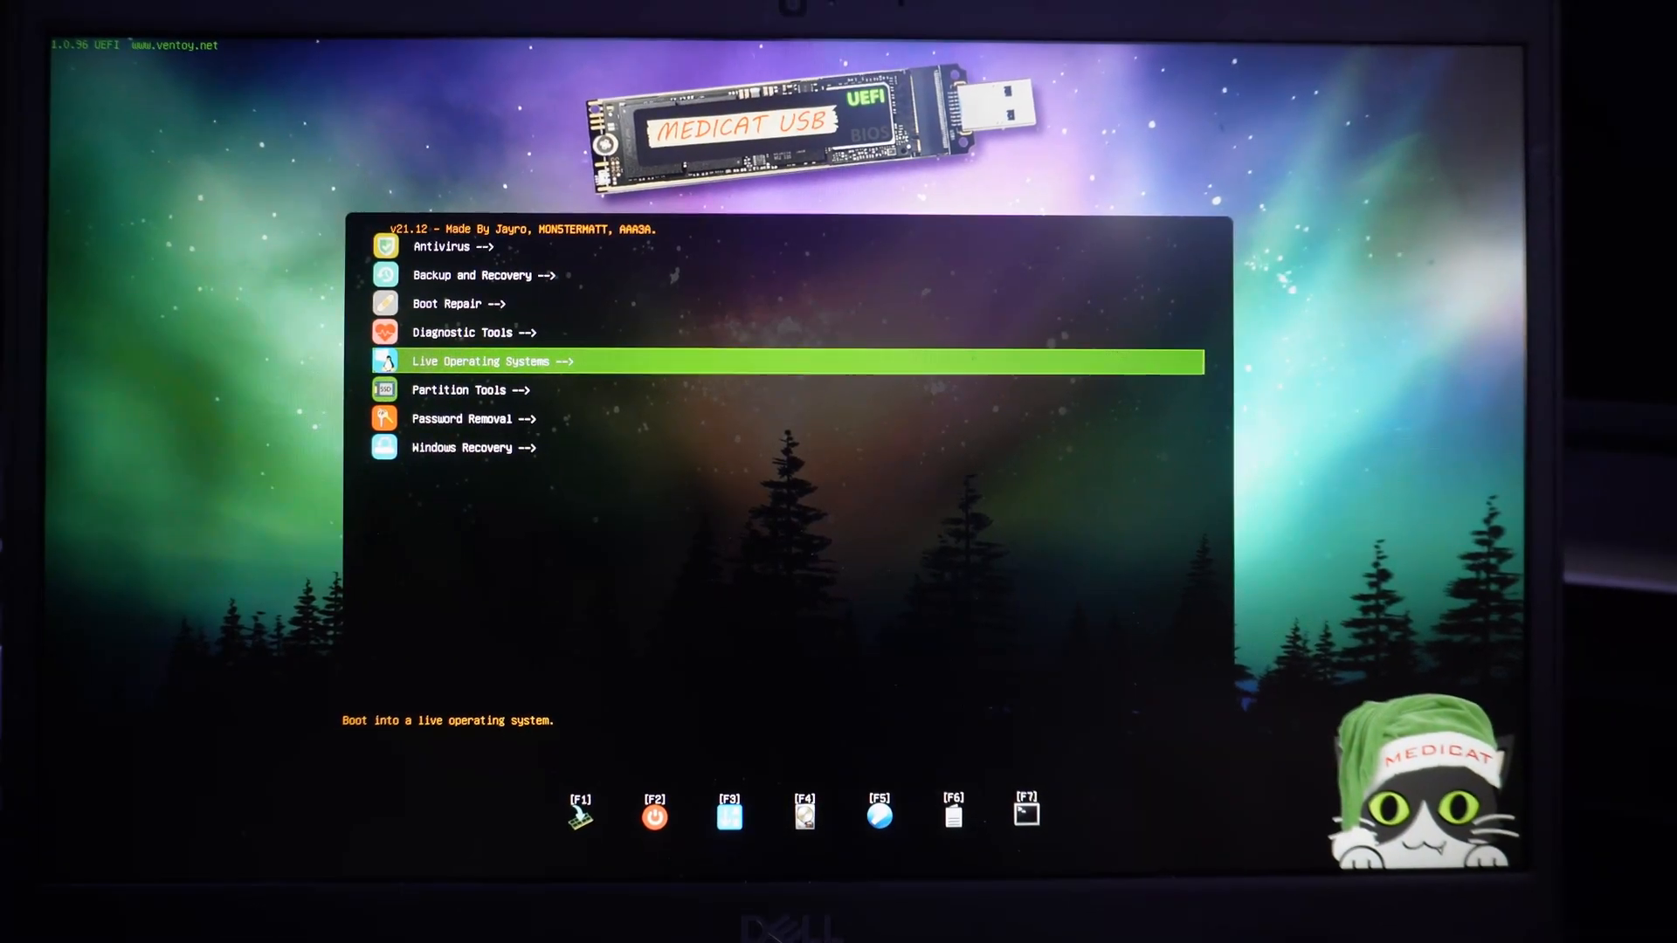